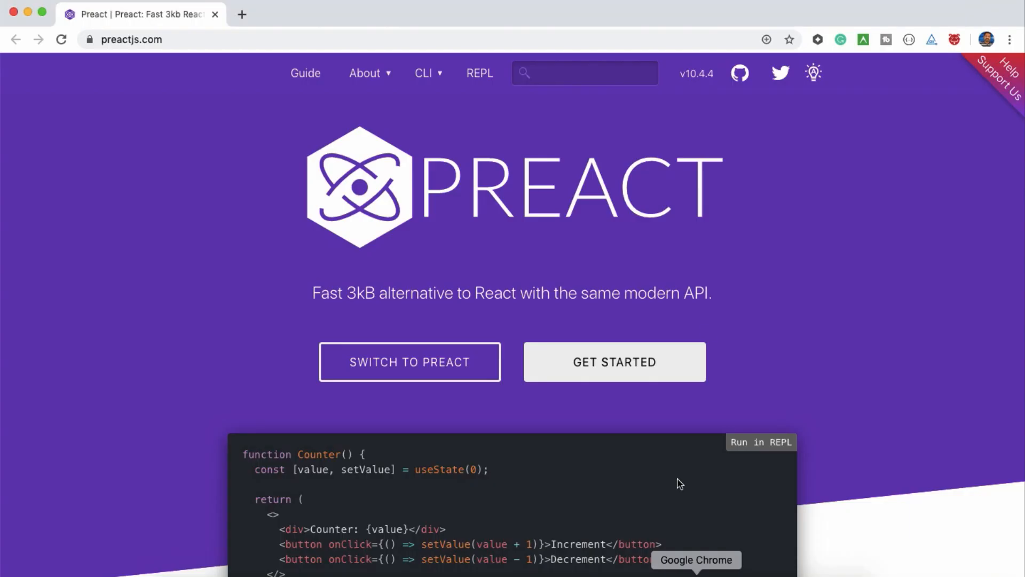
mouse_move(427, 131)
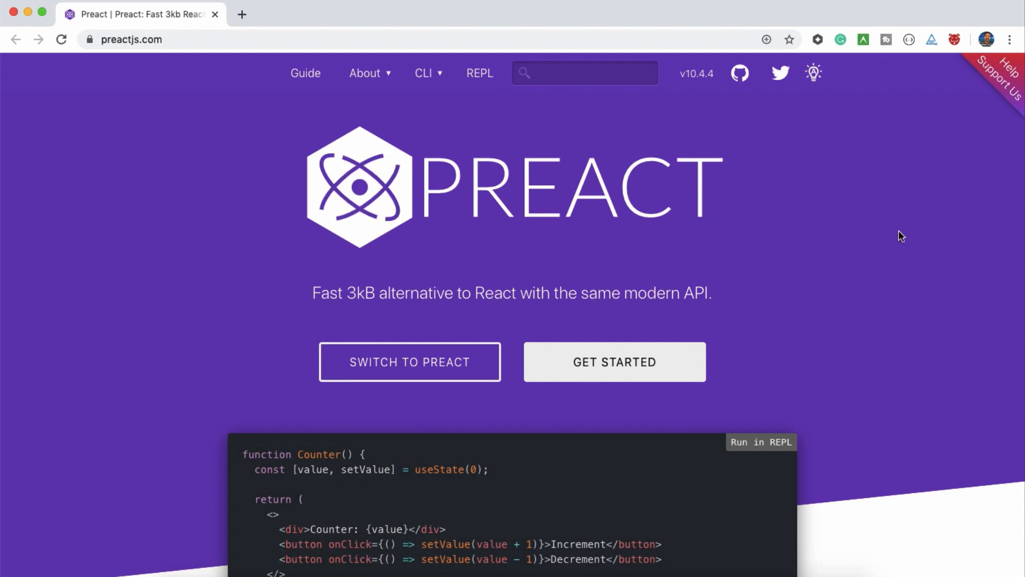
mouse_move(603, 367)
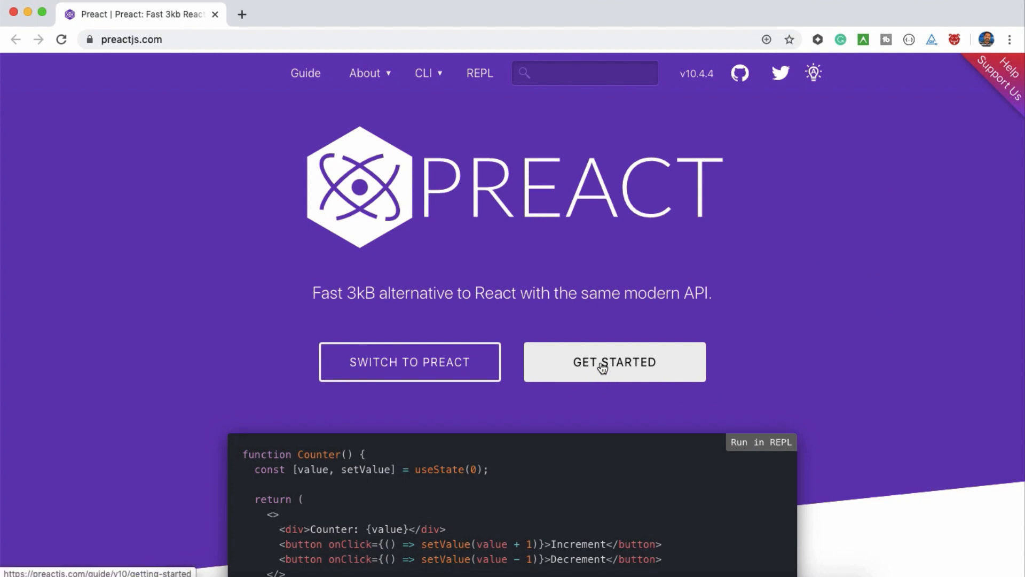
Inspect the GET STARTED button and scroll through its Computed styles and the logo heading's 28px font size.
right_click(605, 365)
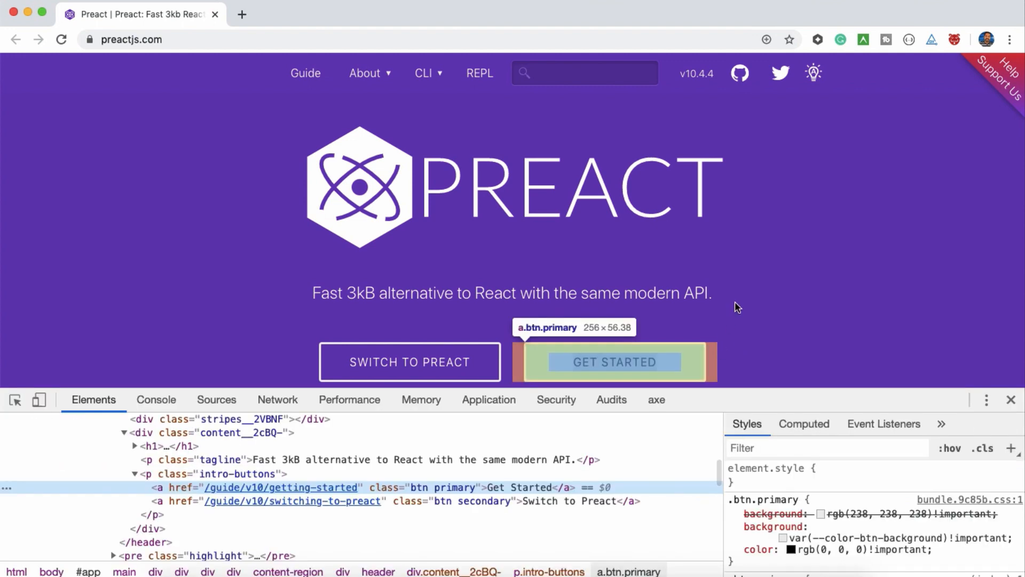
mouse_move(822, 196)
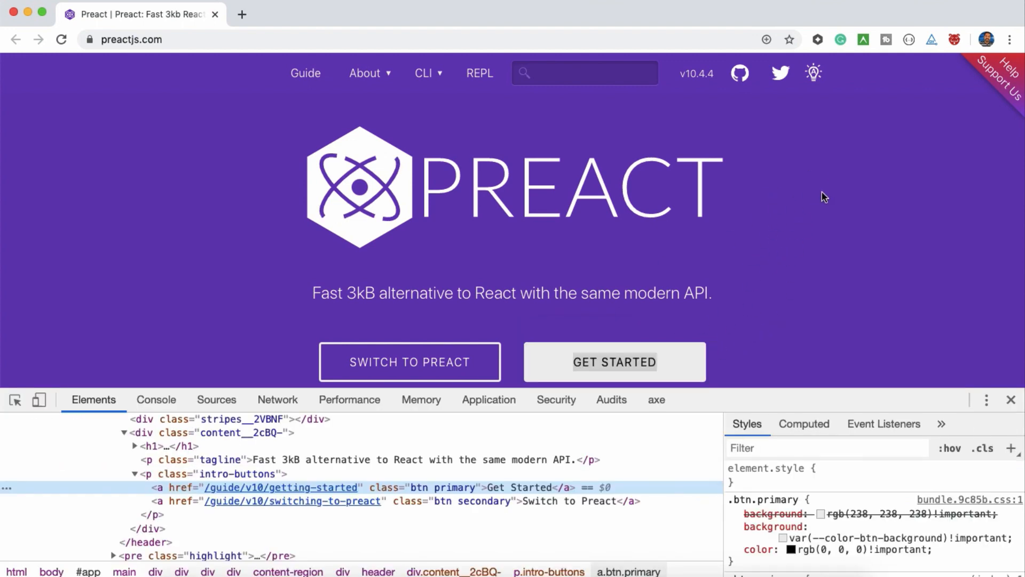
mouse_move(809, 349)
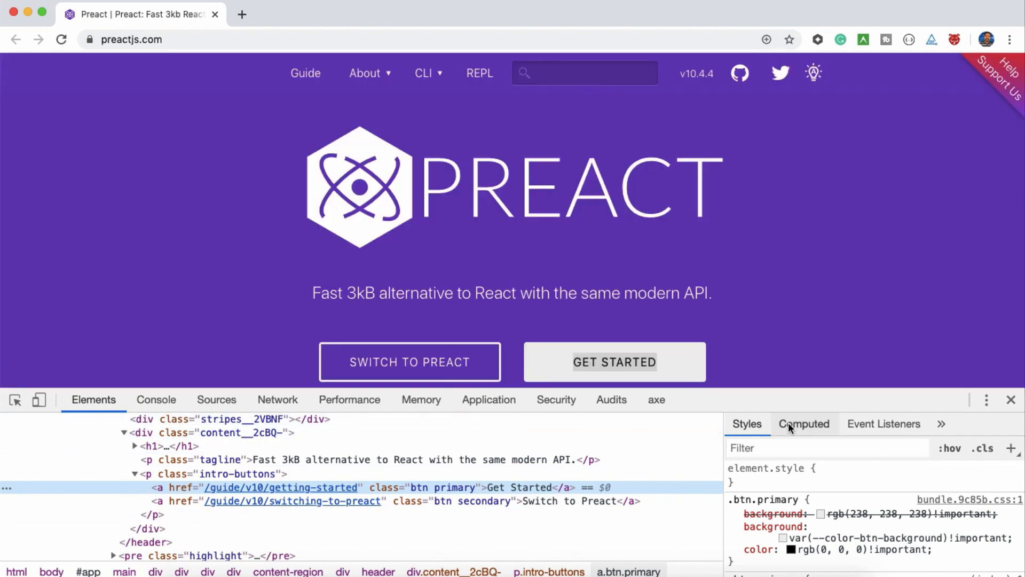
left_click(803, 424)
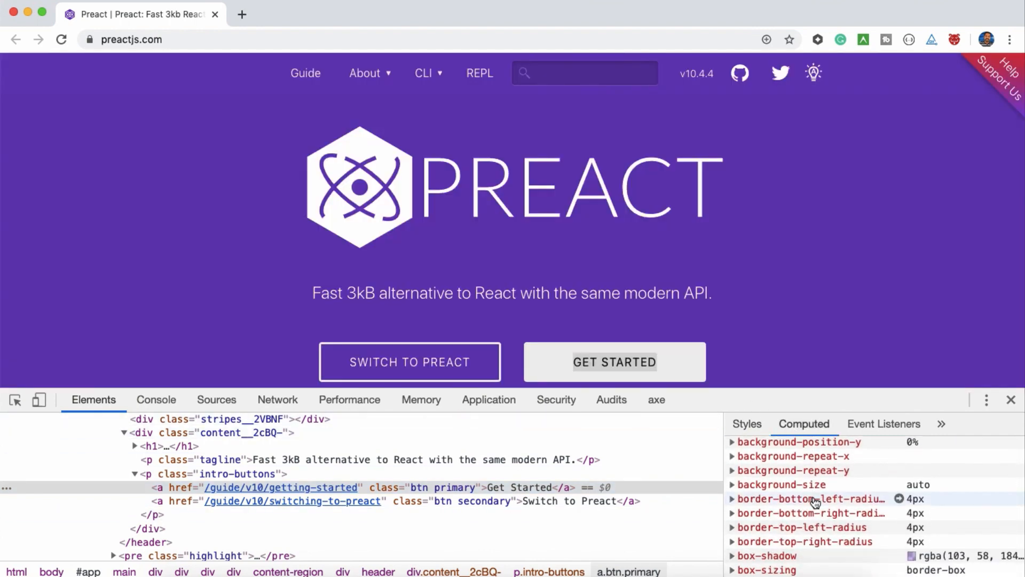
scroll("down", 3)
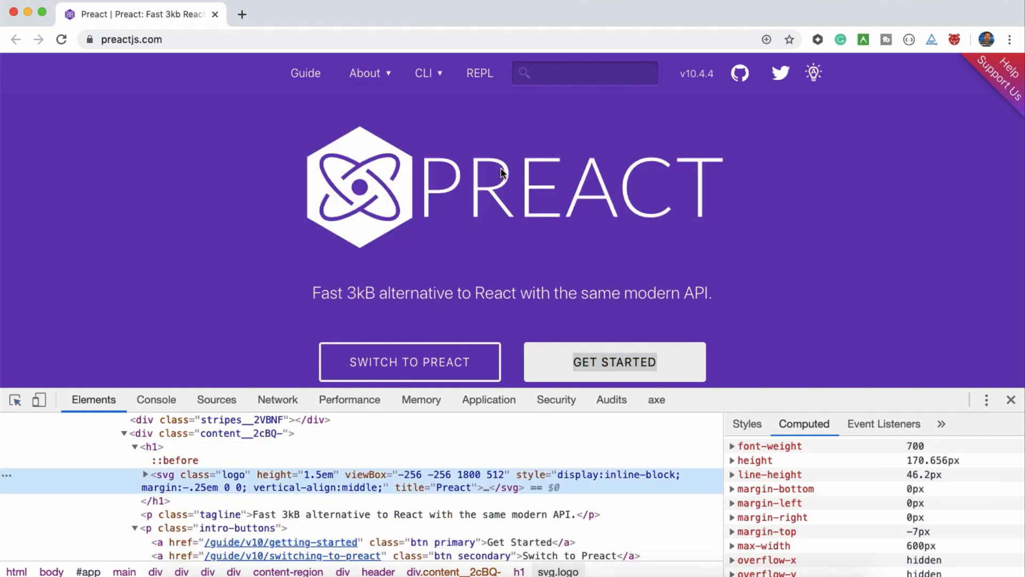
scroll("down", 3)
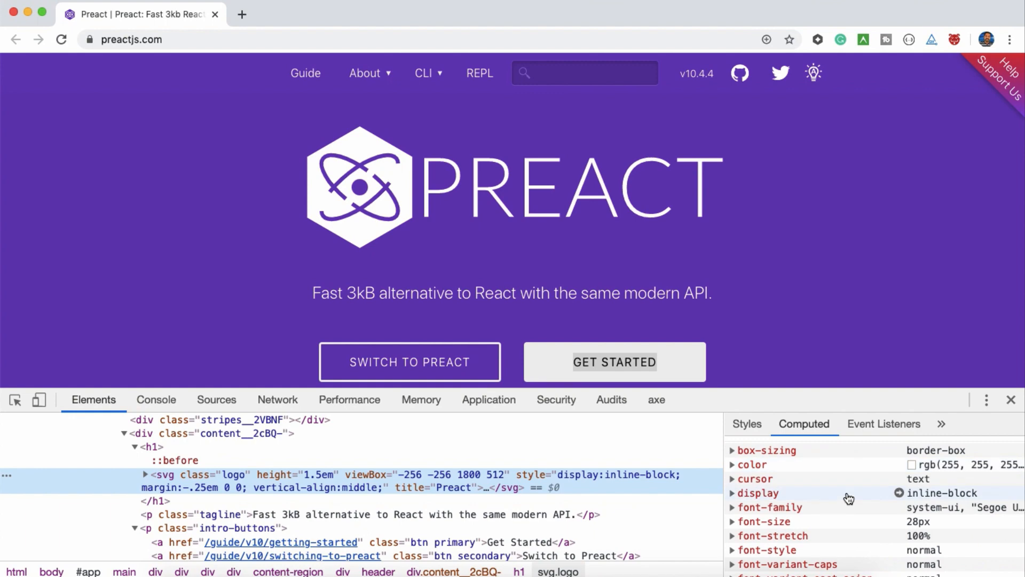
scroll("down", 3)
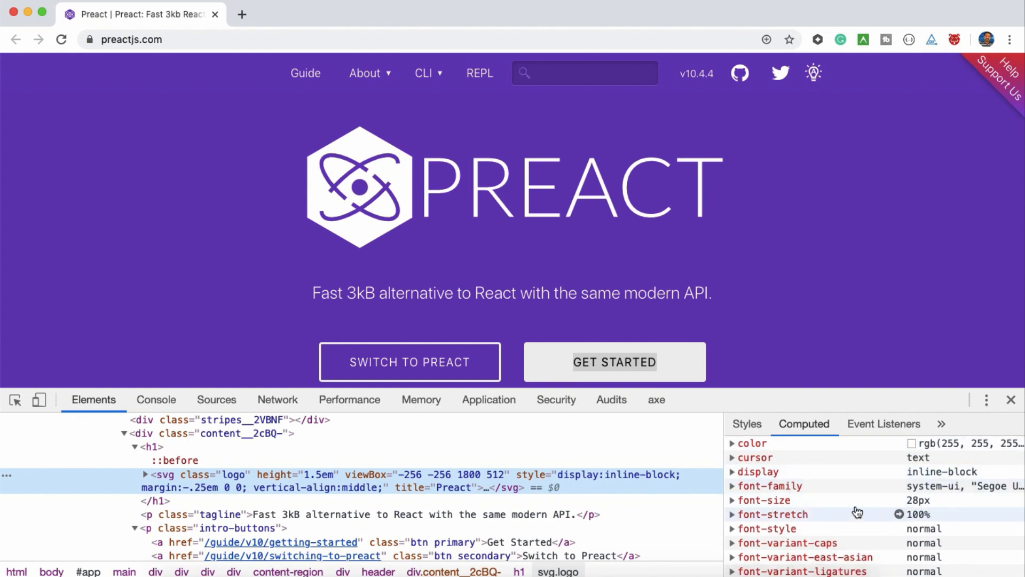
mouse_move(806, 500)
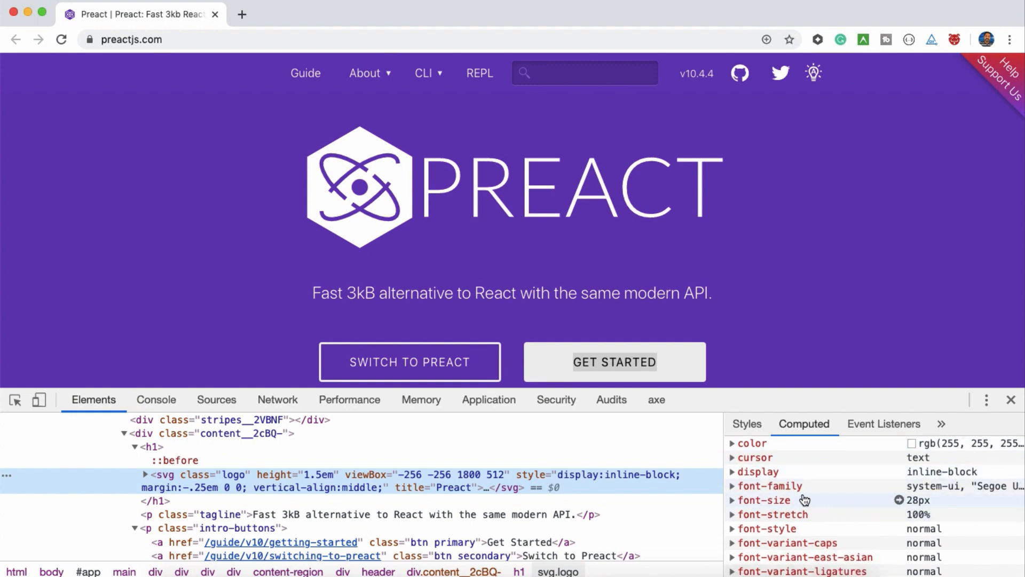
scroll("down", 3)
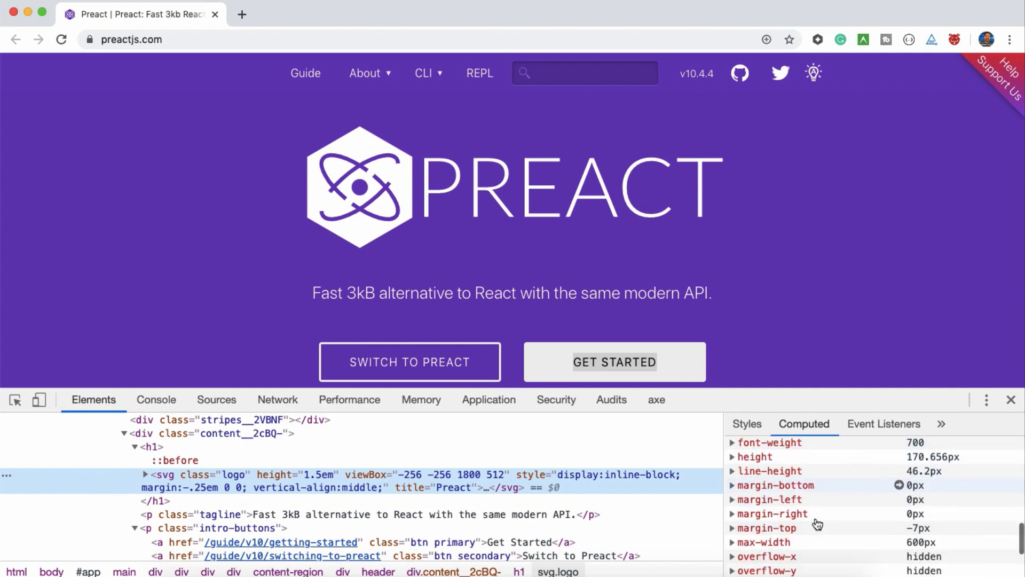
scroll("down", 3)
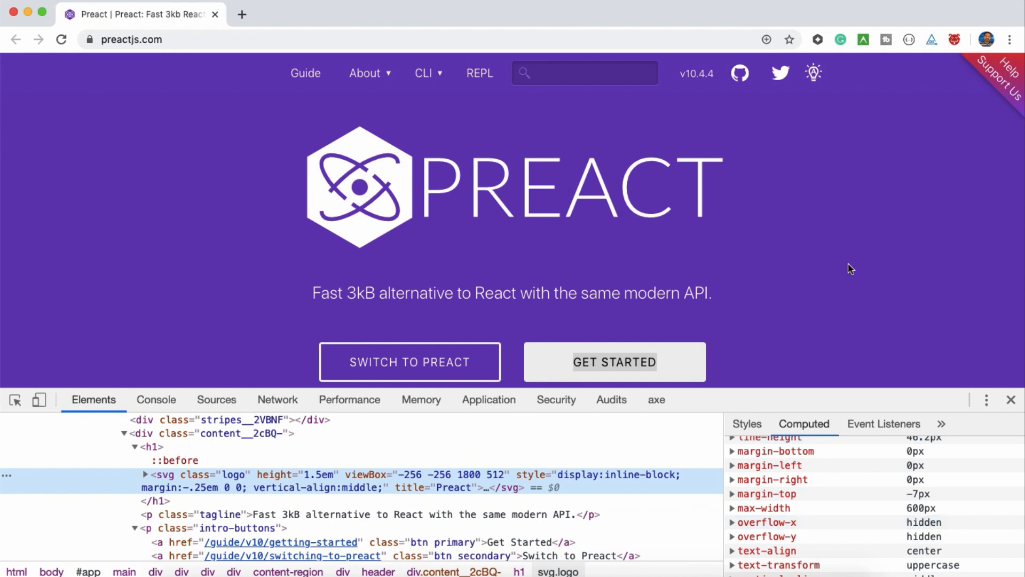
mouse_move(290, 237)
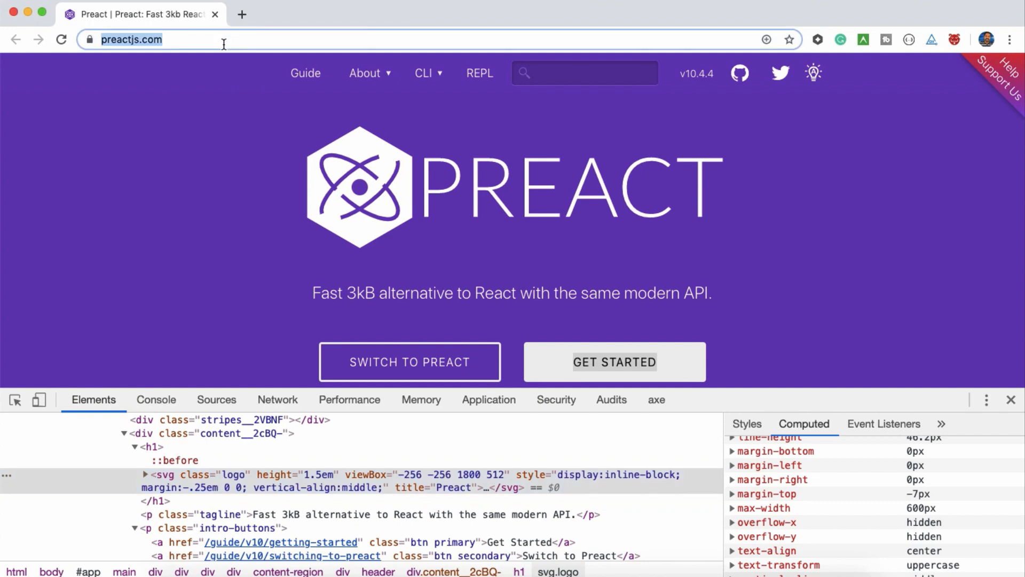
mouse_move(229, 48)
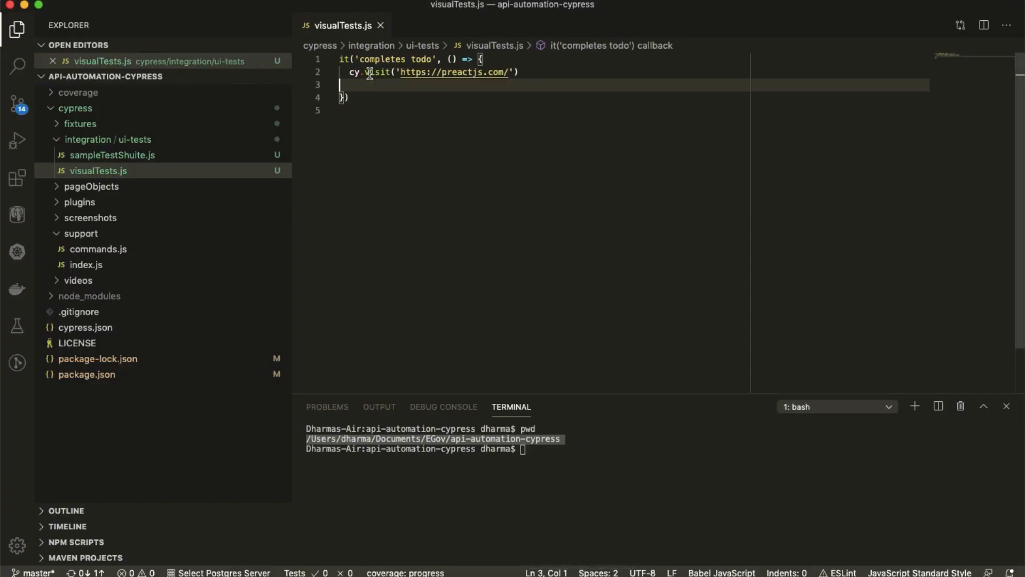
Add a blank line in the visualTests.js test and run 'npx cypress open' in the terminal.
key("Enter")
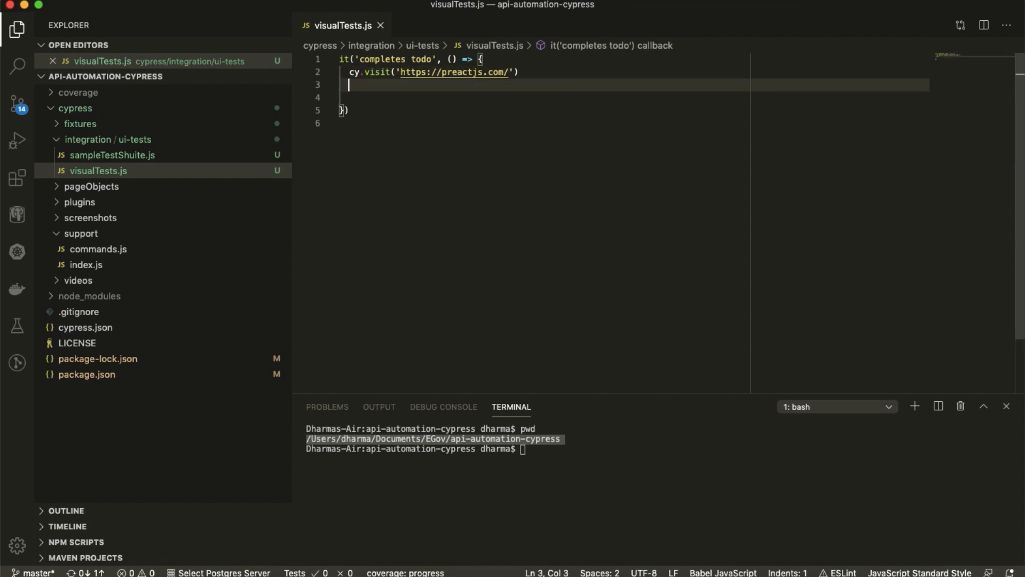
mouse_move(553, 470)
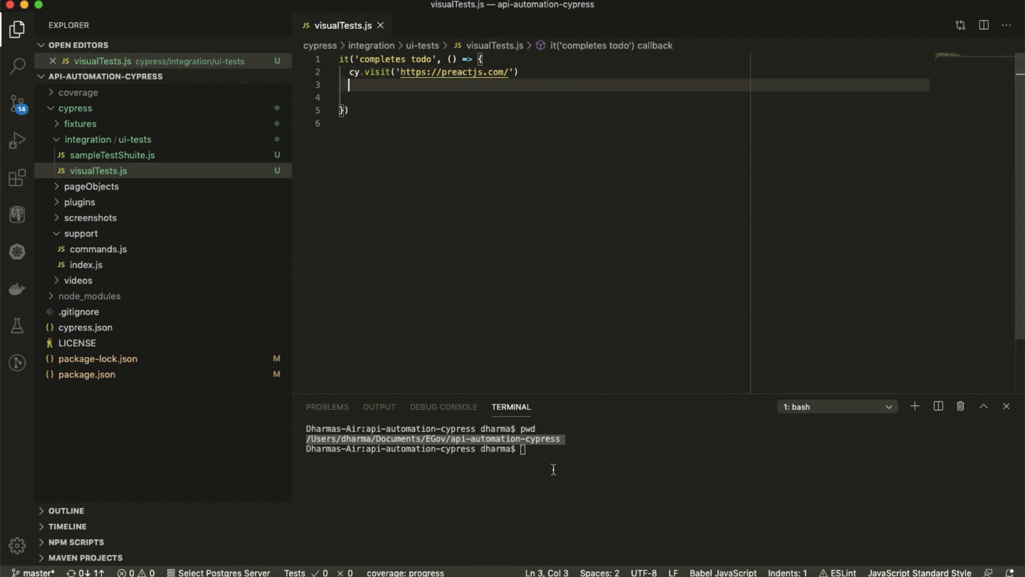
type("npx")
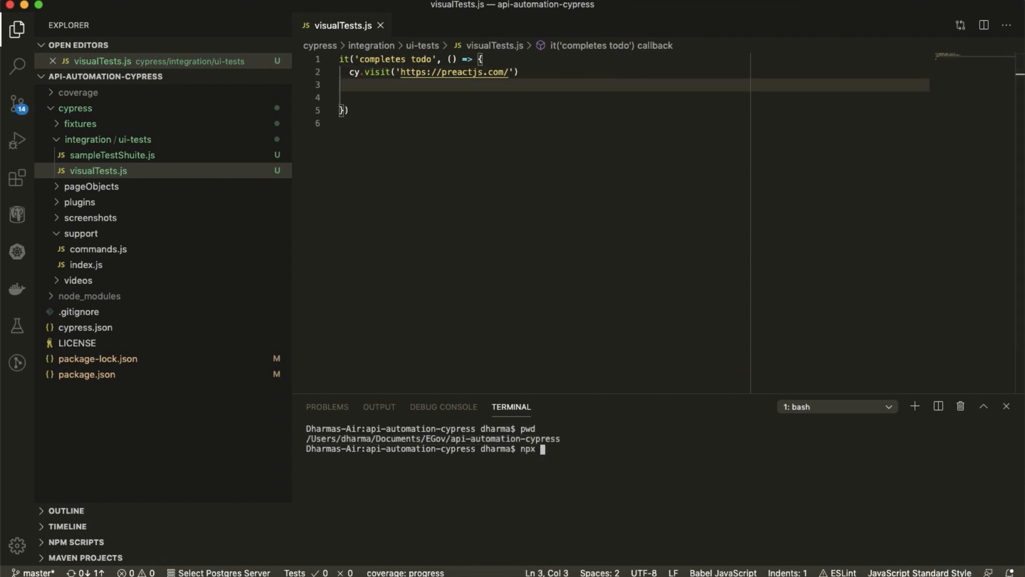
type("cypress")
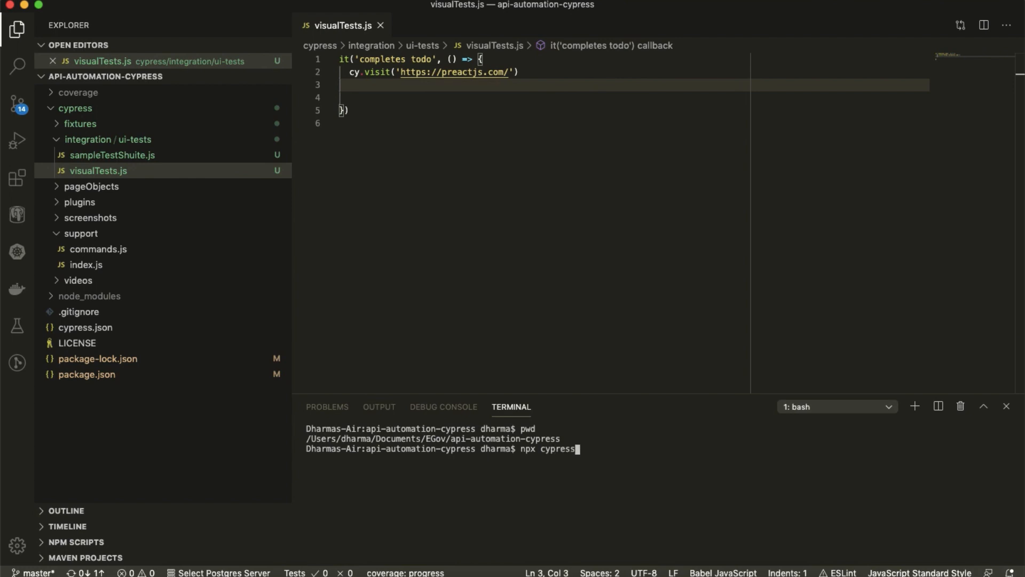
type("open")
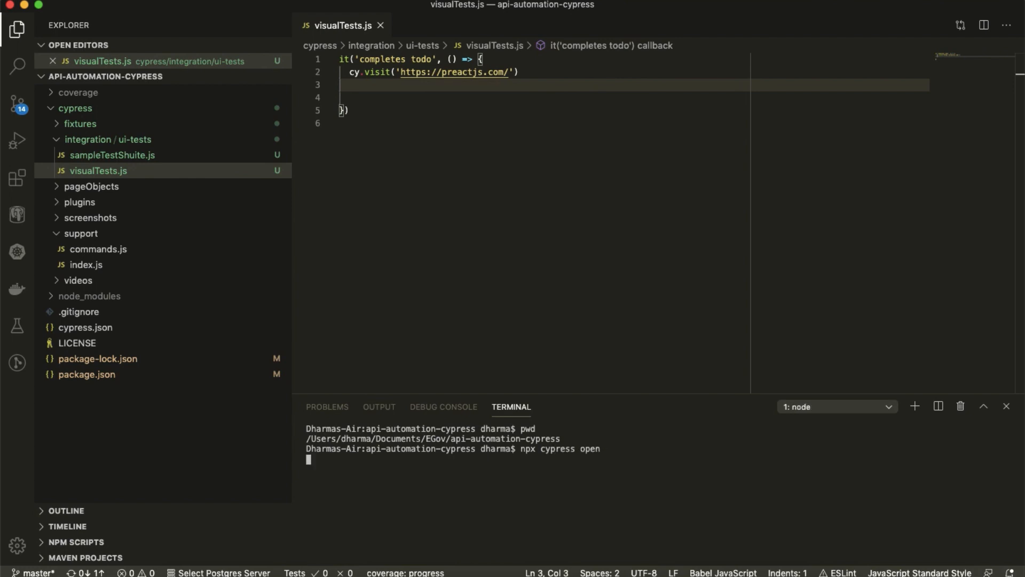
mouse_move(662, 574)
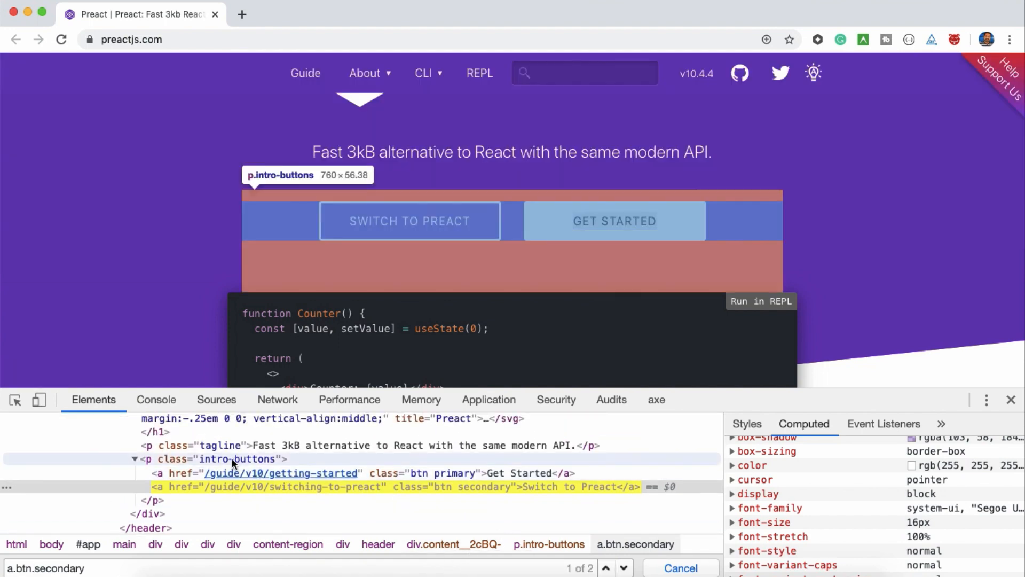
Select the intro-buttons element to read the a.btn.secondary selector and its 16px font size.
left_click(236, 459)
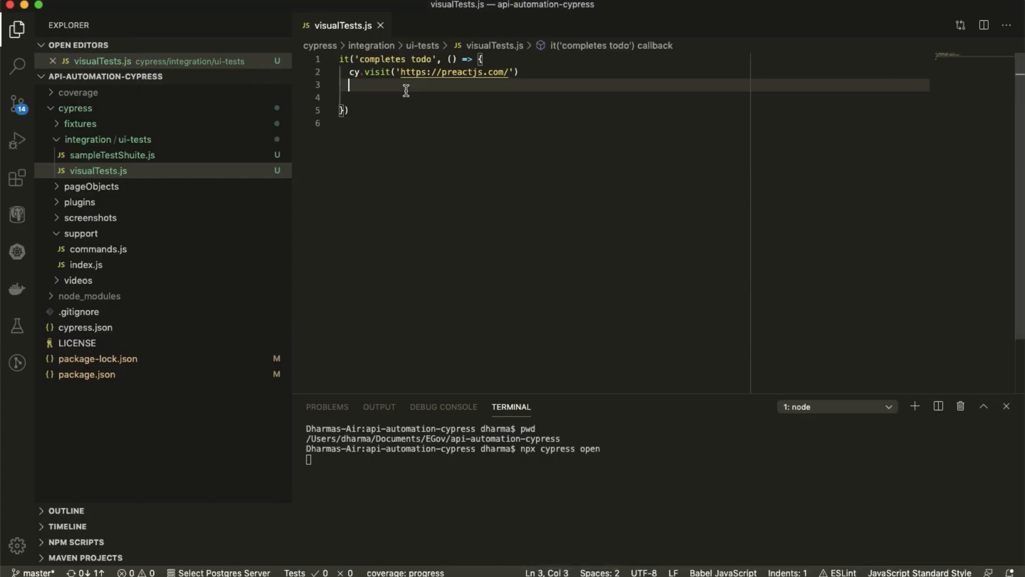
Add cy.get('p.intro-buttons a.btn.secondary').should('have.css', ' to visualTests.js.
type("cy.get")
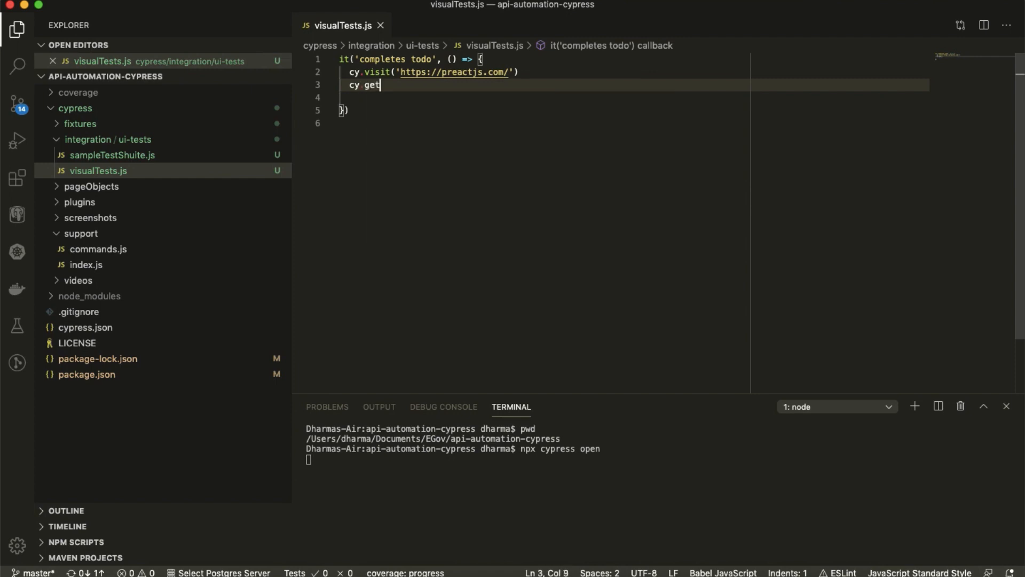
type("('p.intro-buttons a.btn.secondary')")
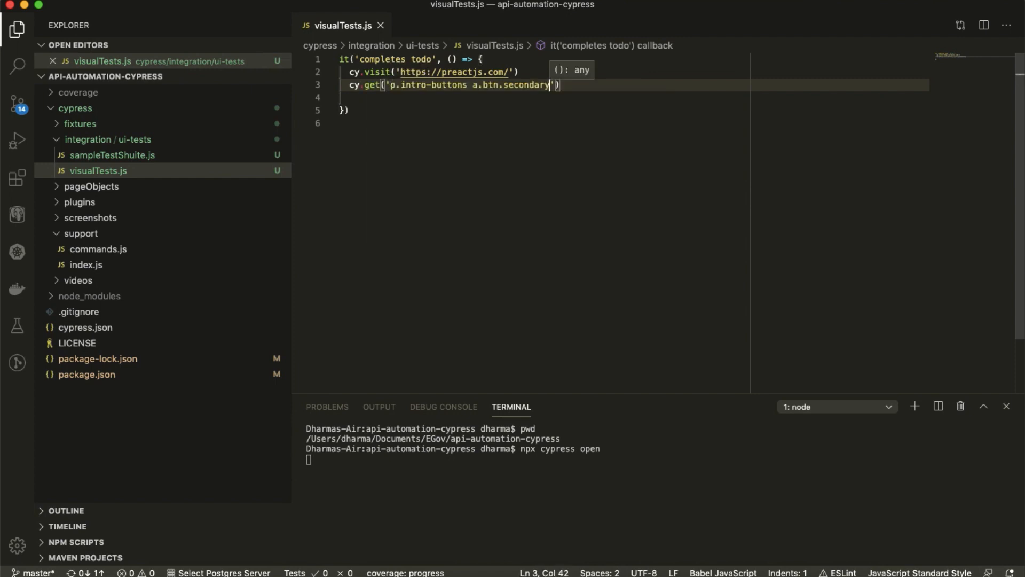
type(").")
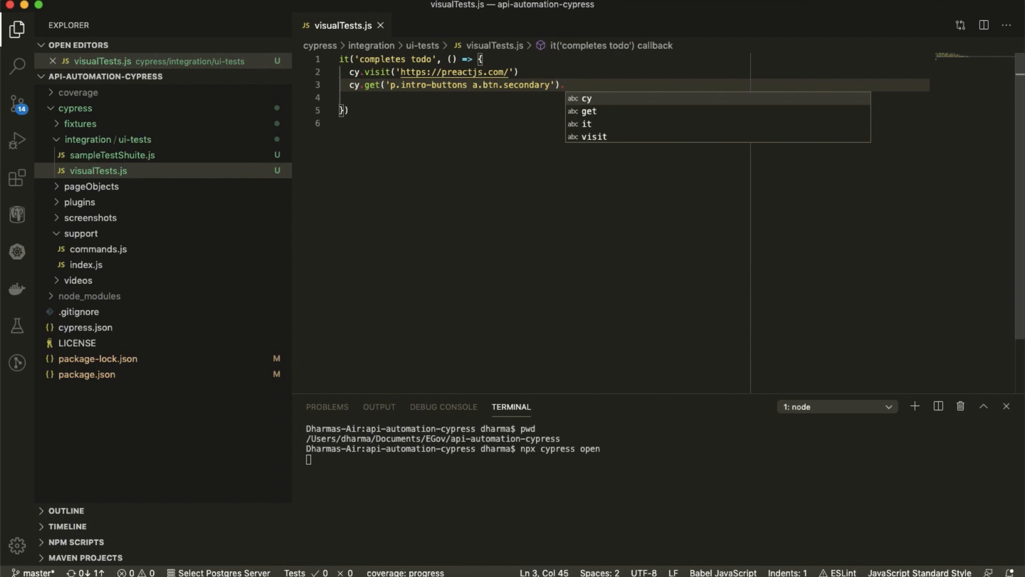
type("should")
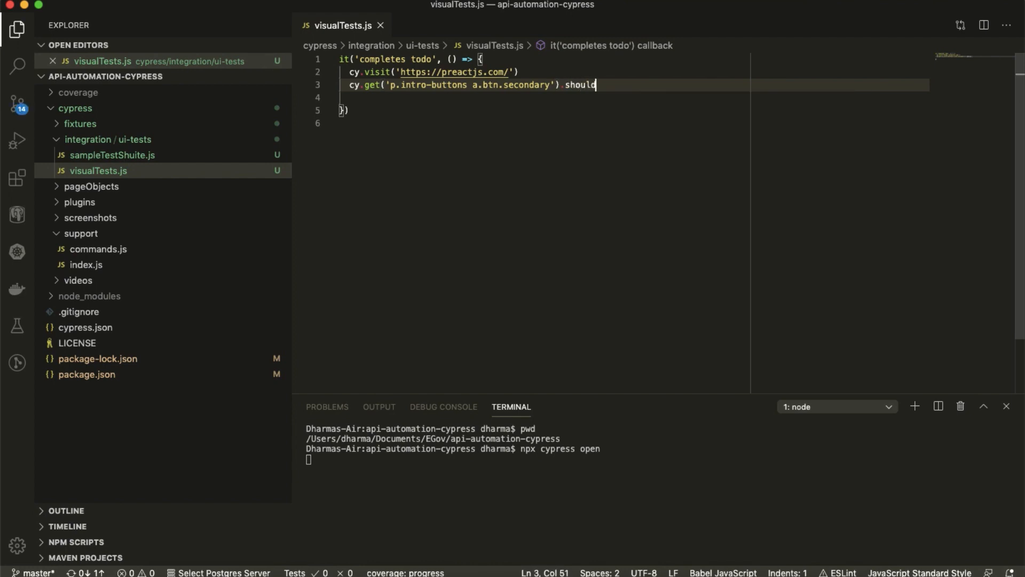
type("(have)")
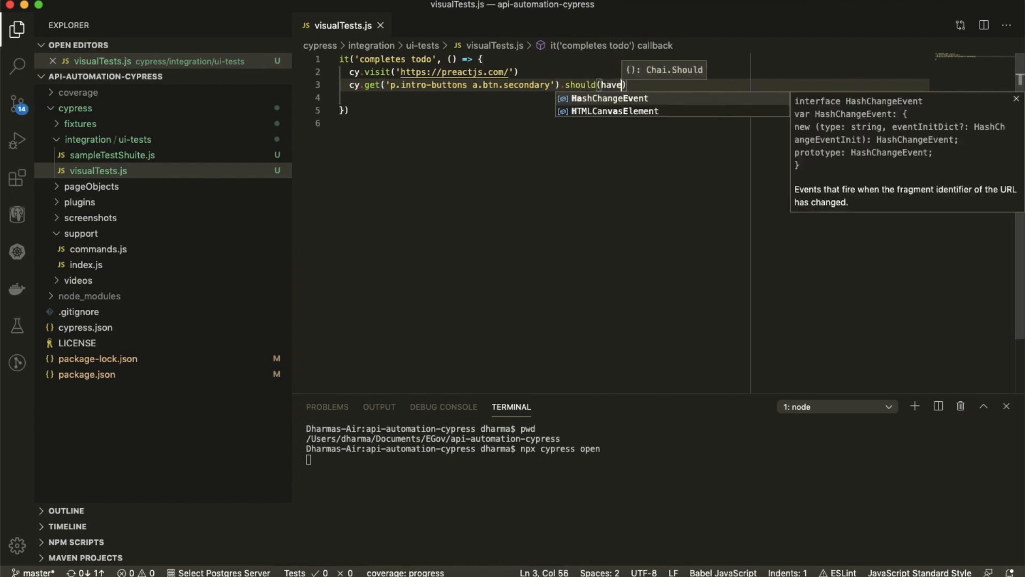
type("''")
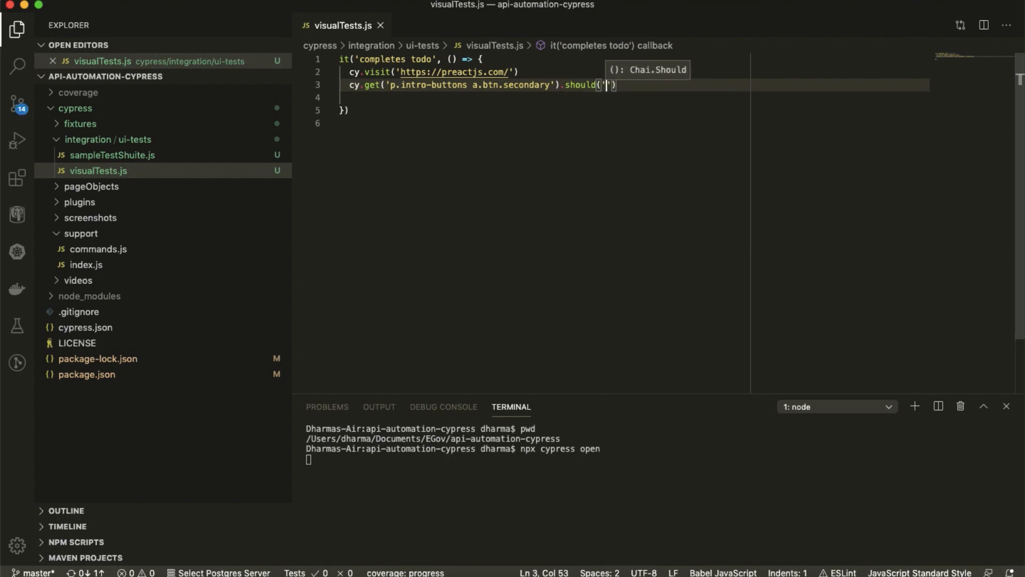
type("have")
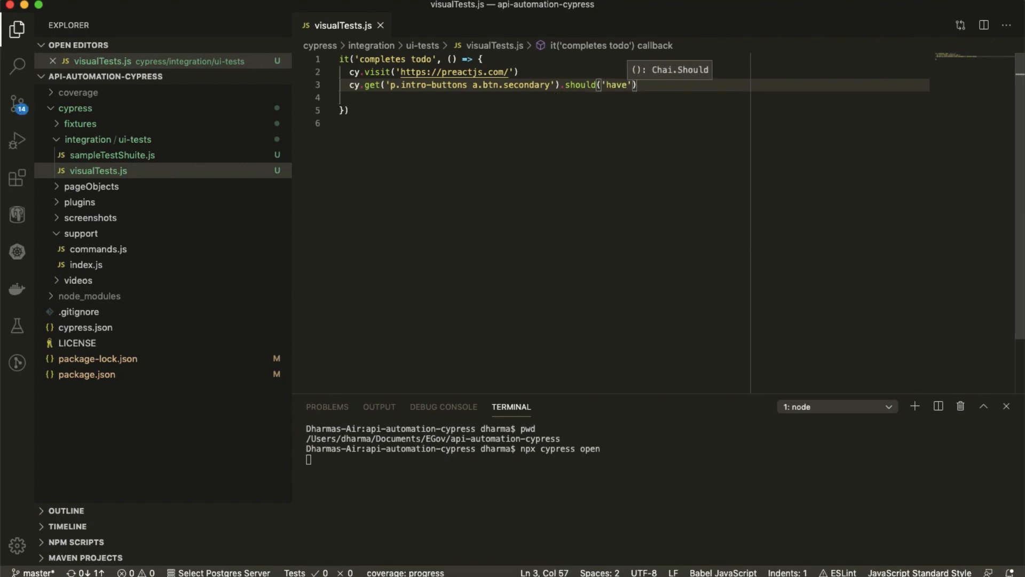
type(".css")
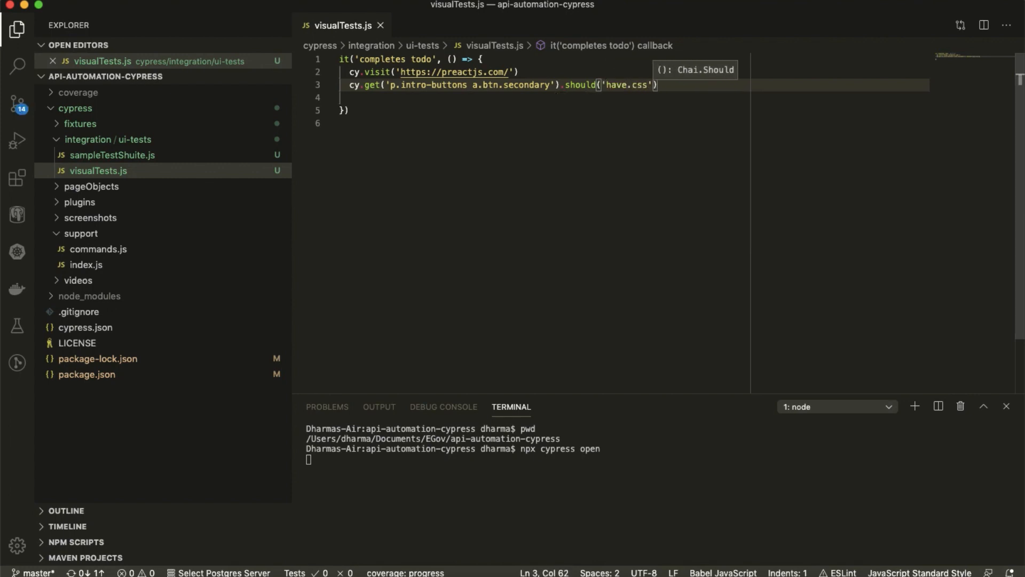
type(", '")
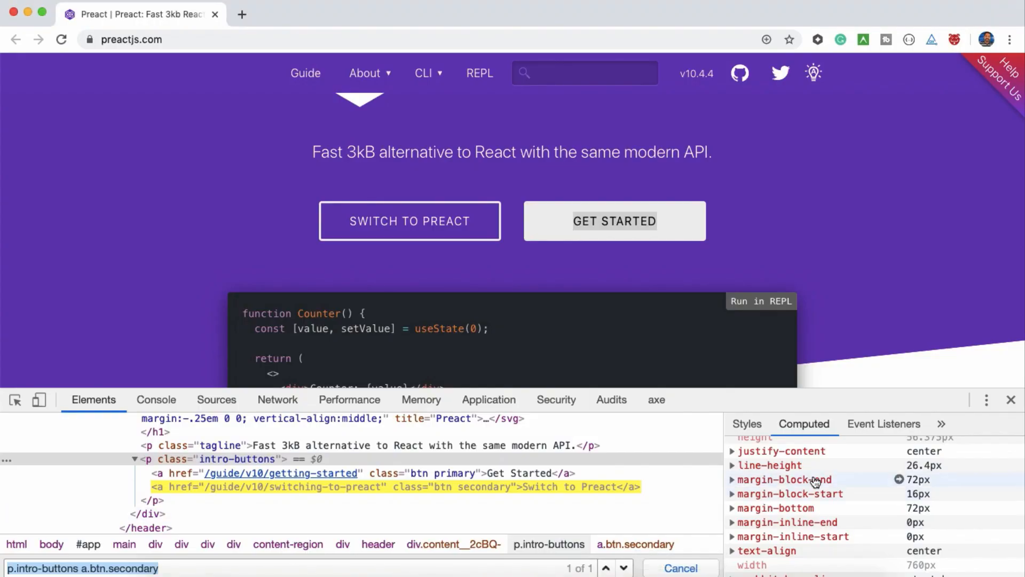
mouse_move(205, 496)
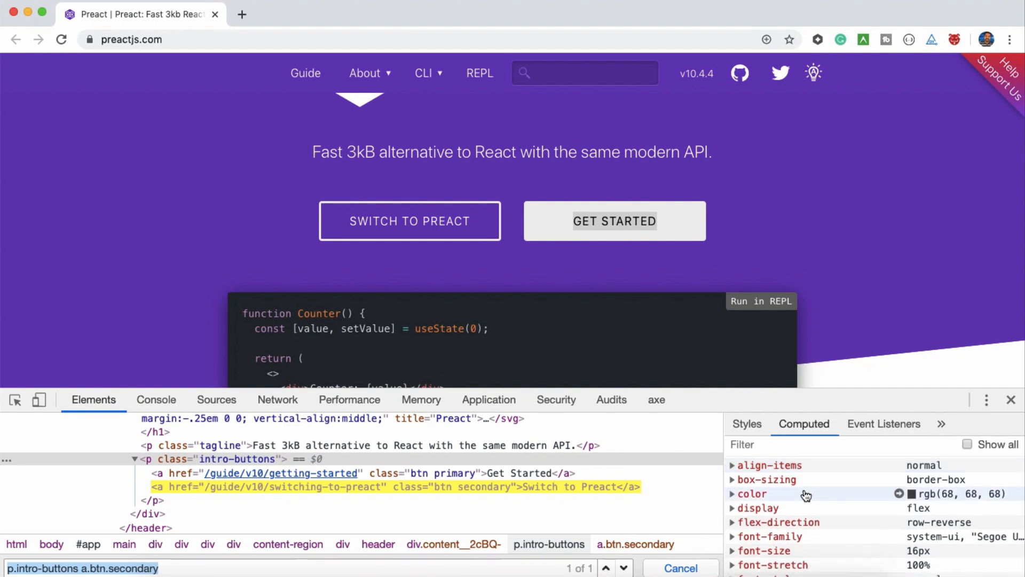
mouse_move(771, 499)
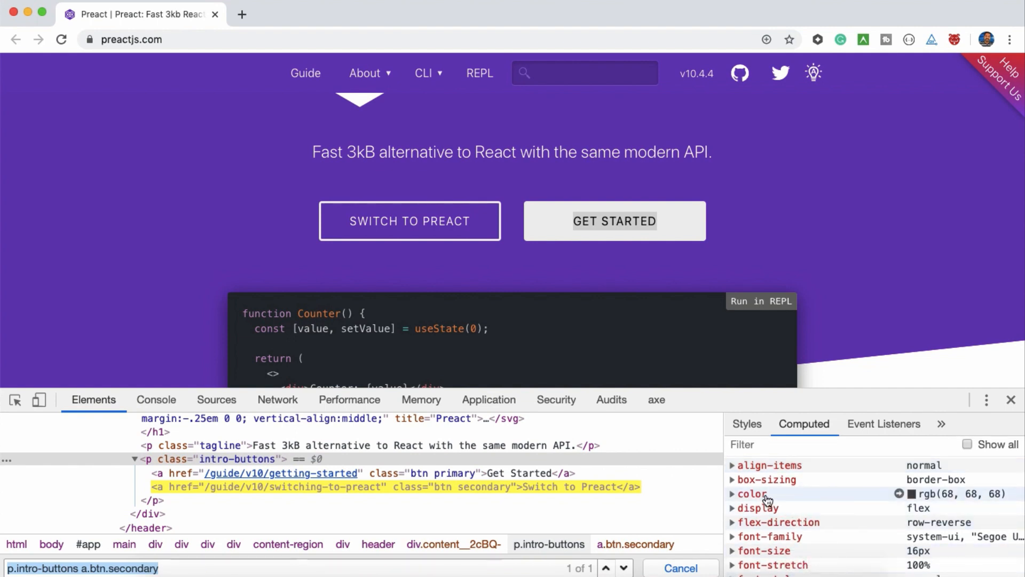
scroll("down", 3)
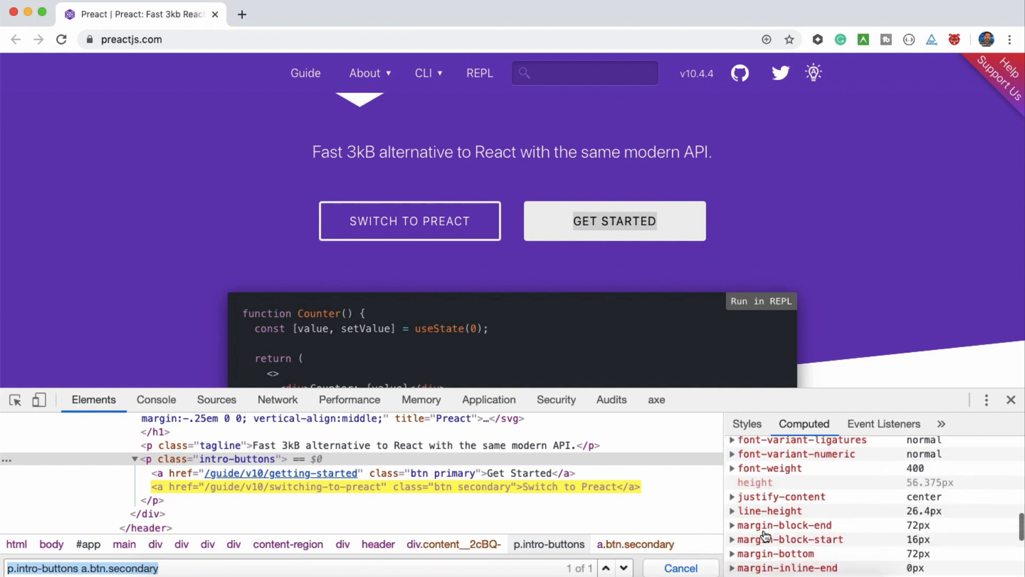
scroll("down", 3)
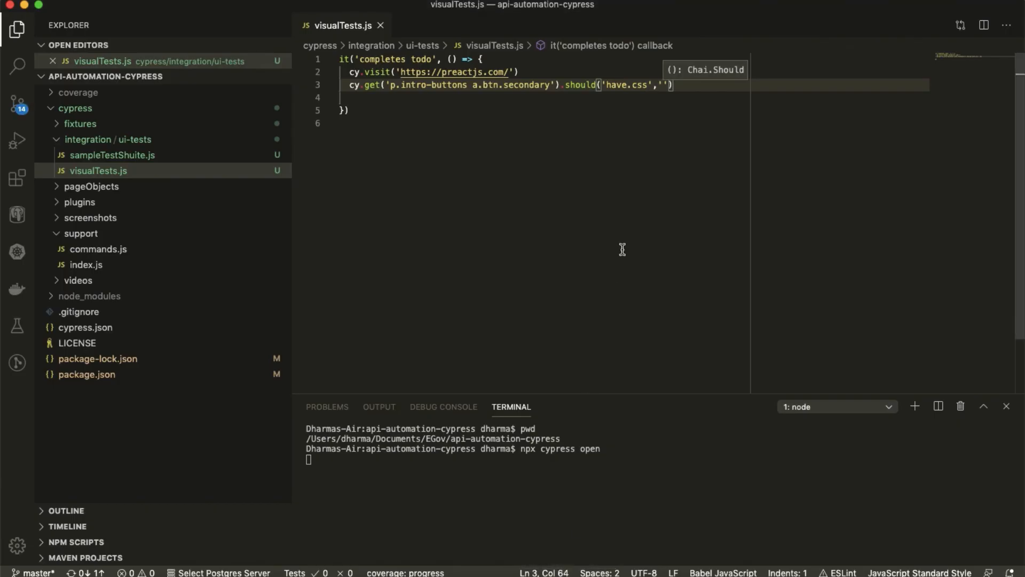
Make the assertion check the 'font-size' property, reading should('have.css','font-size','16px').
type("font-size','16px")
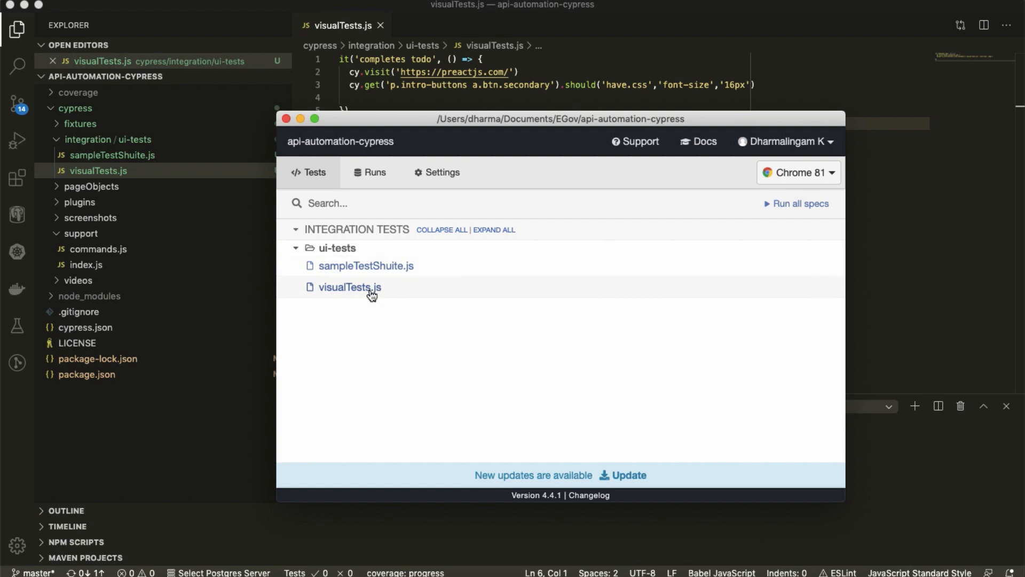
Launch the visualTests.js spec under ui-tests so it runs in Chrome 81.
left_click(350, 287)
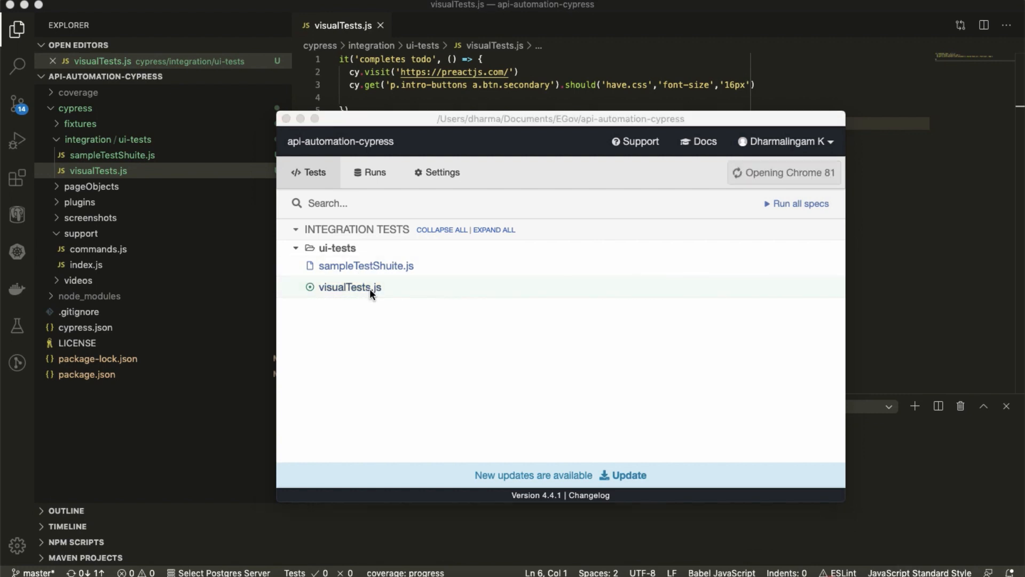
left_click(350, 288)
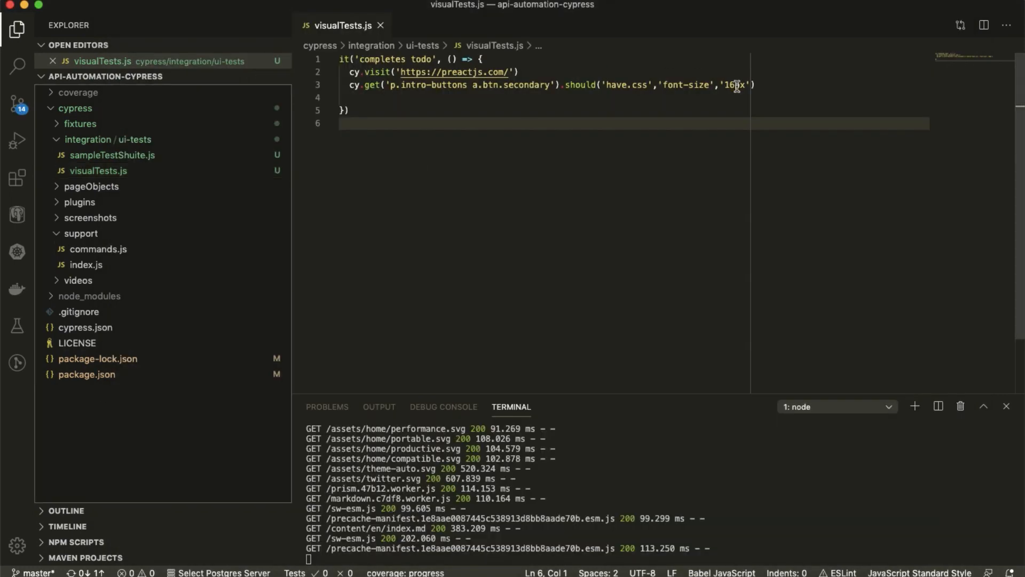
Change the expected font-size to '15px' so the run fails reporting 16px, then view the computed styles.
type("15px")
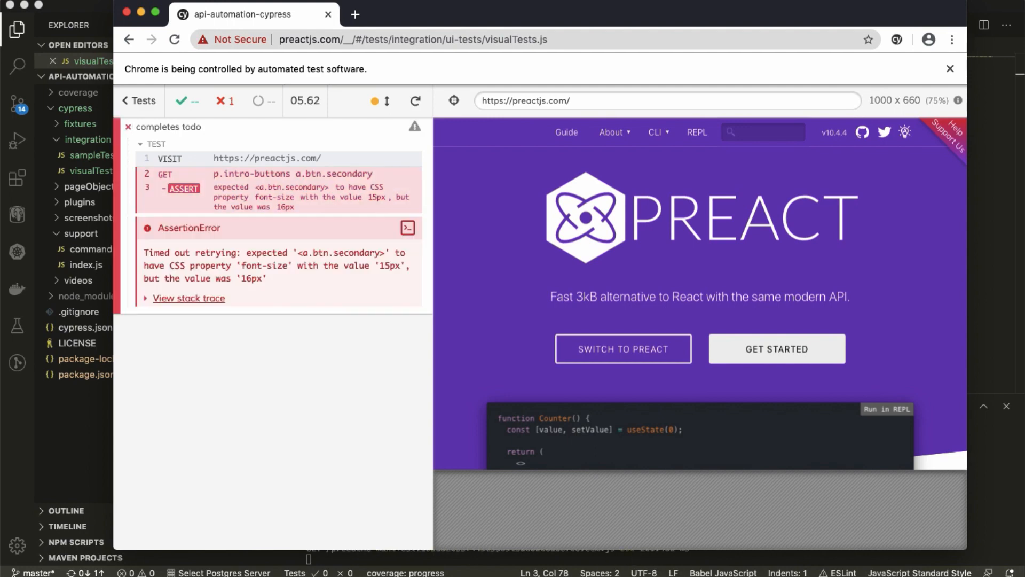
mouse_move(374, 203)
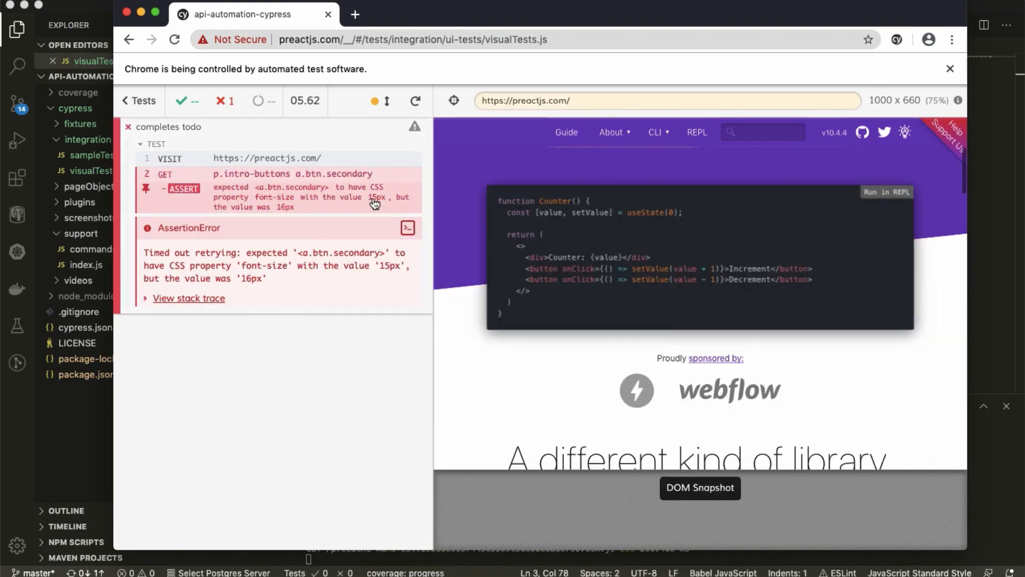
mouse_move(292, 211)
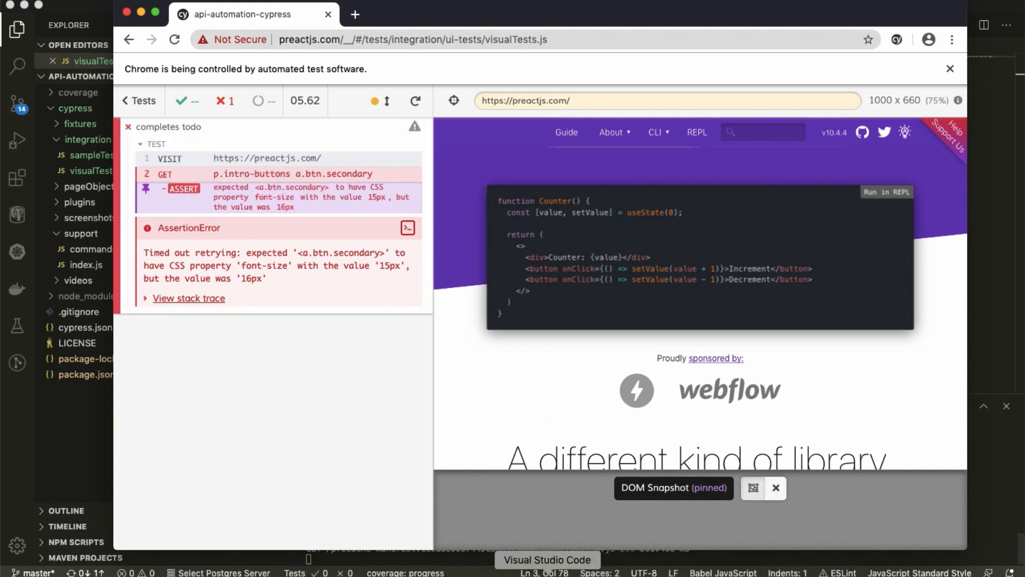
left_click(549, 560)
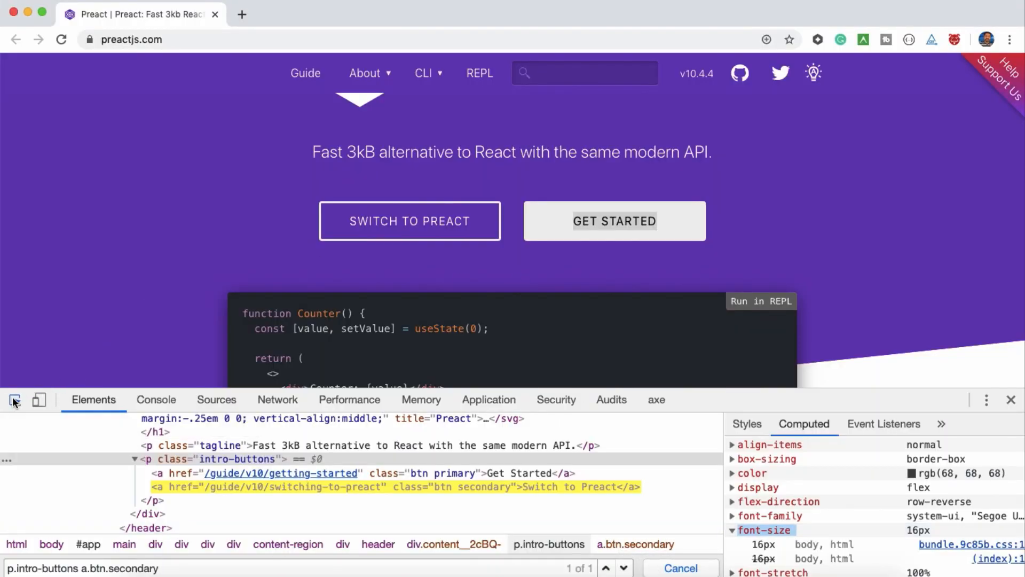
Add cy.get('div.stripes__2VBNF').should('have.css', to visualTests.js.
left_click(193, 474)
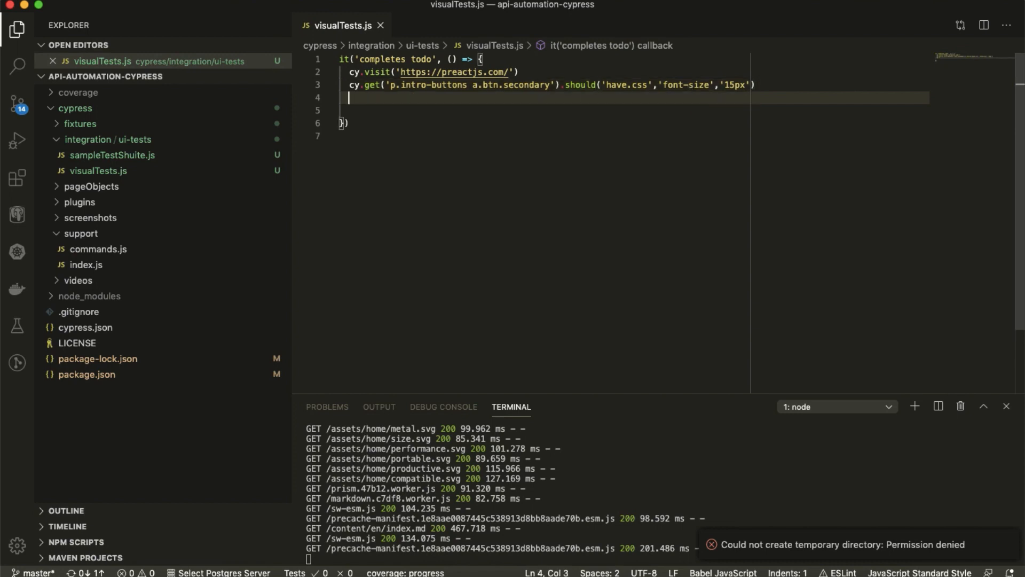
type("cy.get")
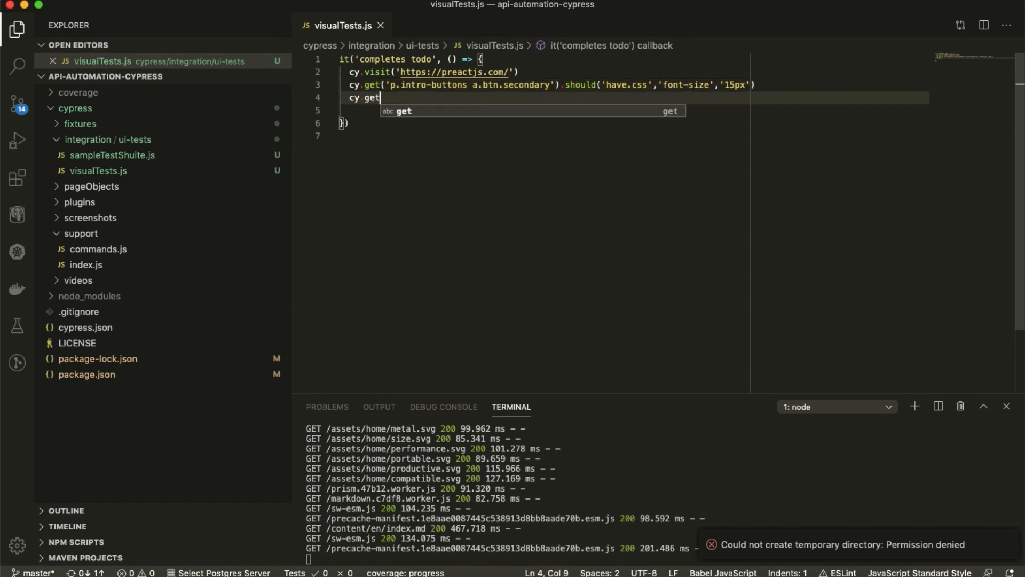
type("('div.stripes__2VBNF')")
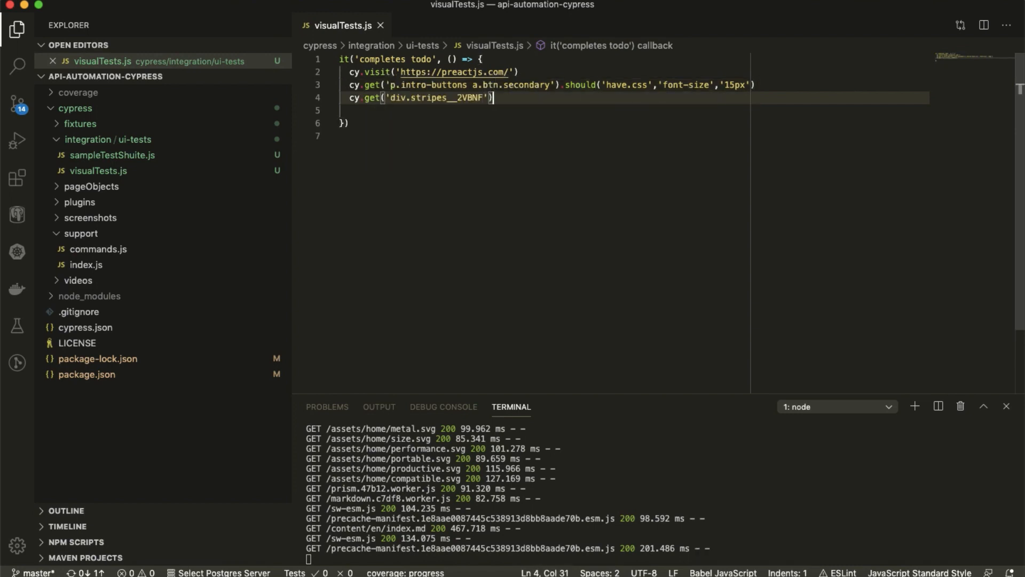
type(".shoul")
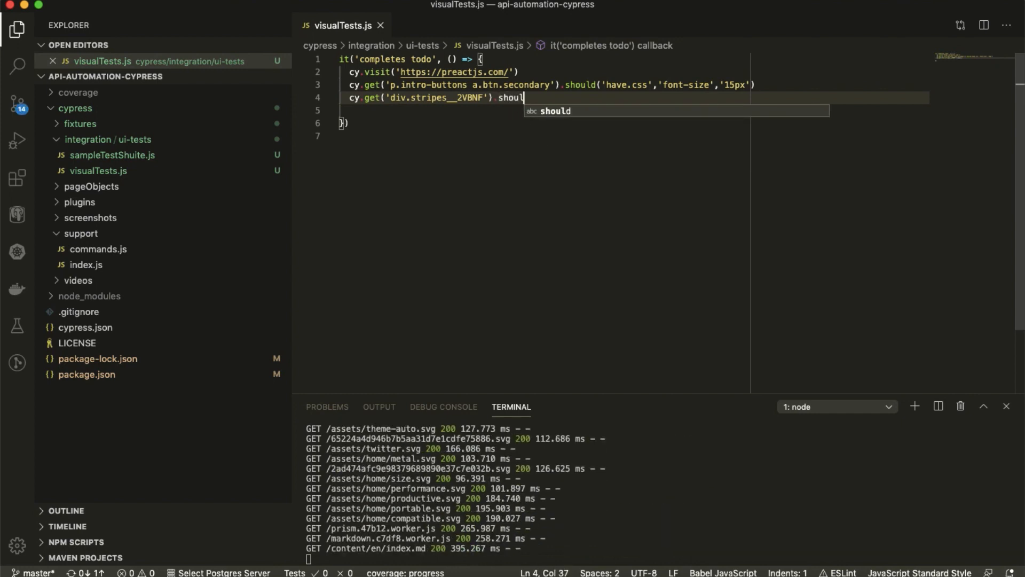
type("d()")
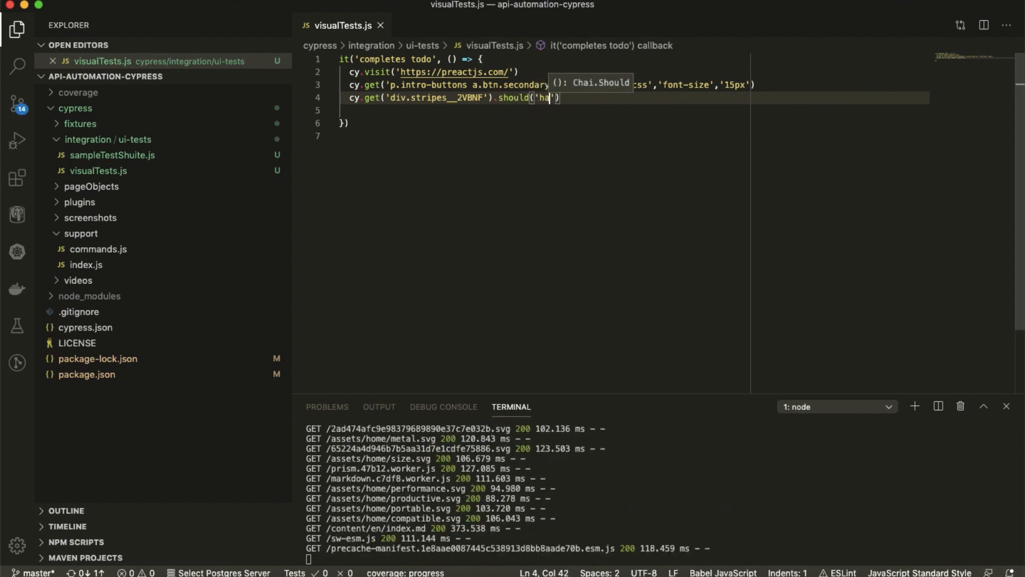
type("ve.css")
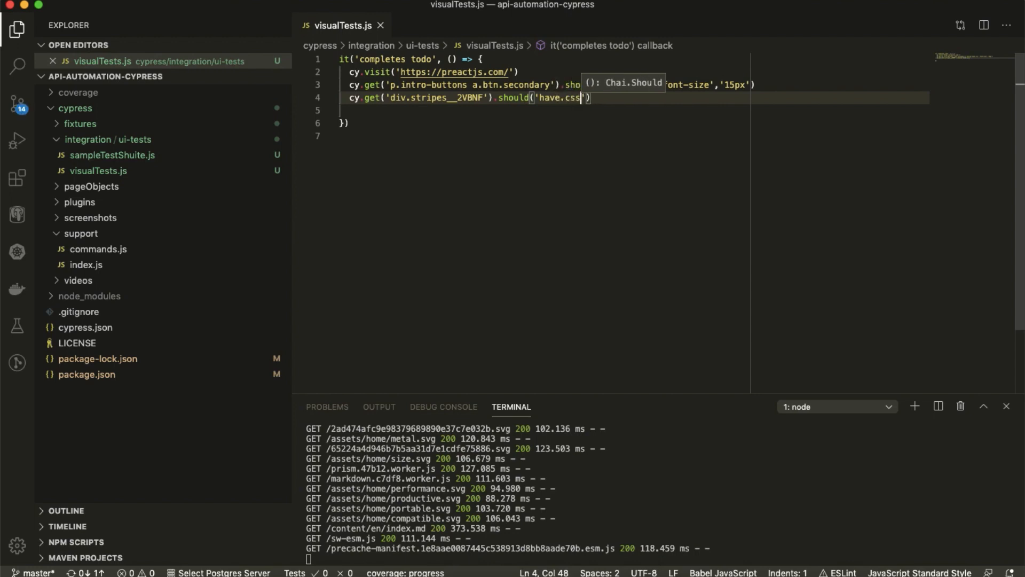
type(",")
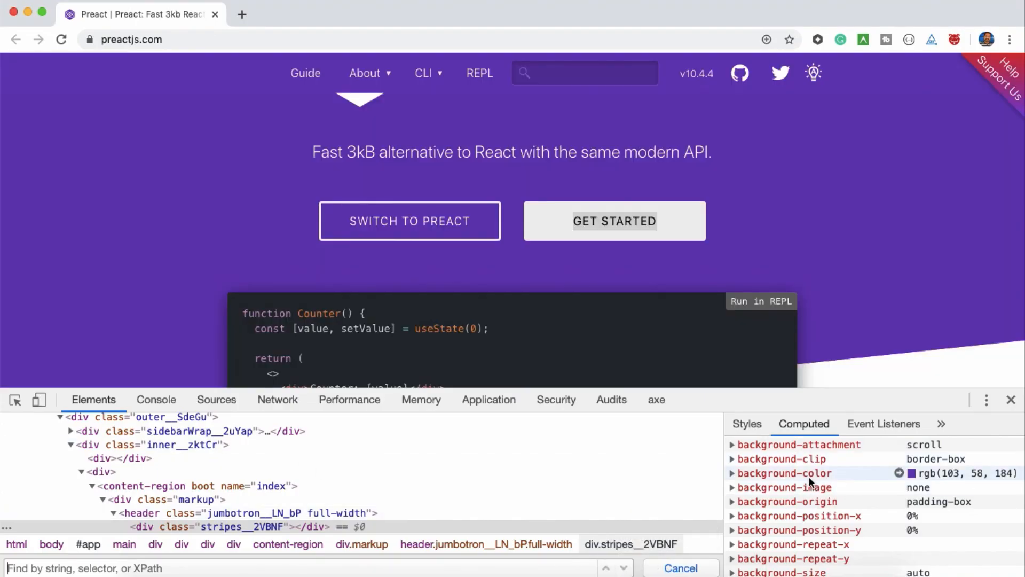
Set the property to 'background-color' and trace its rgb(103, 58, 184) value to the Styles rule.
left_click(731, 473)
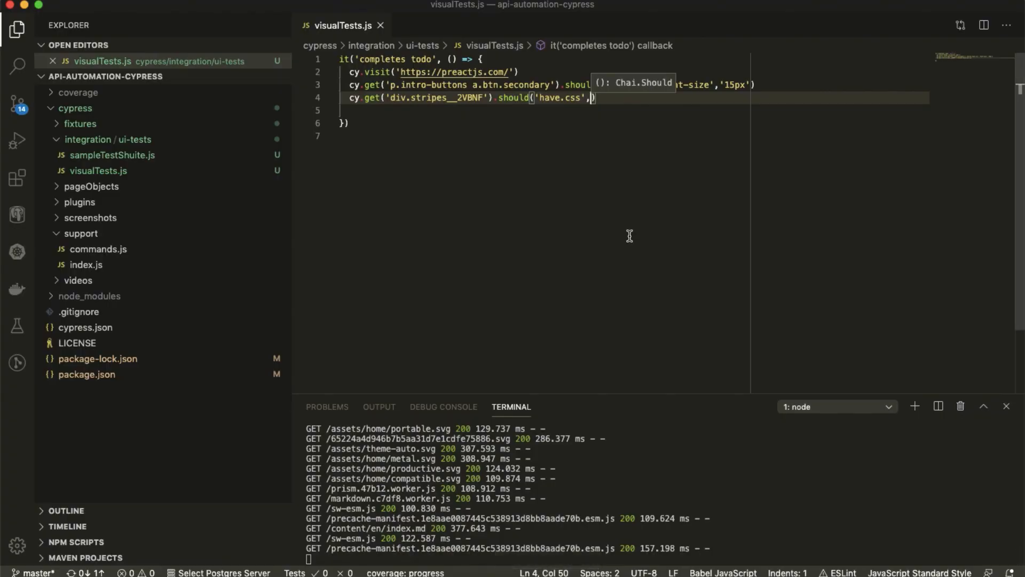
type("'background-color'")
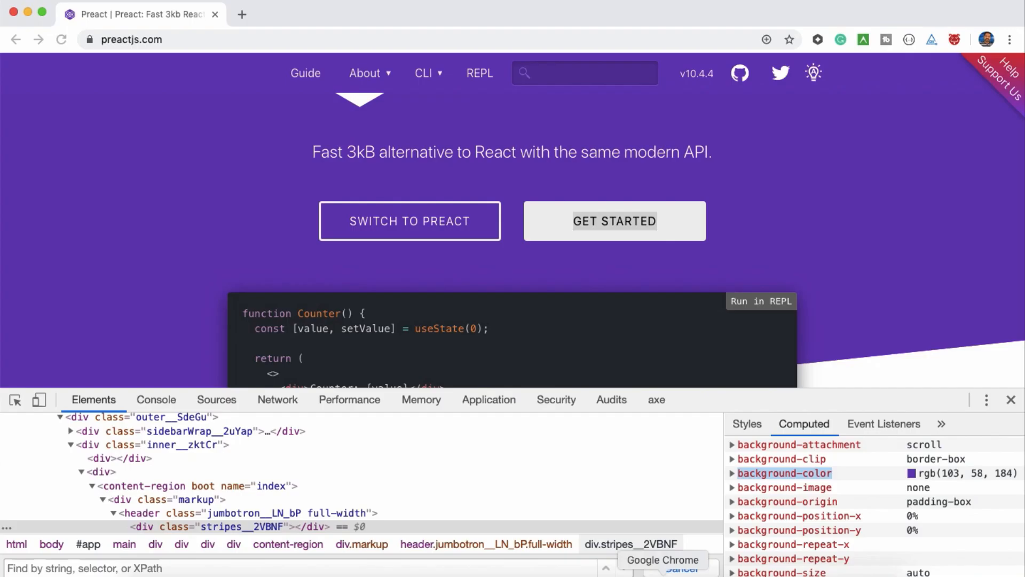
left_click(732, 473)
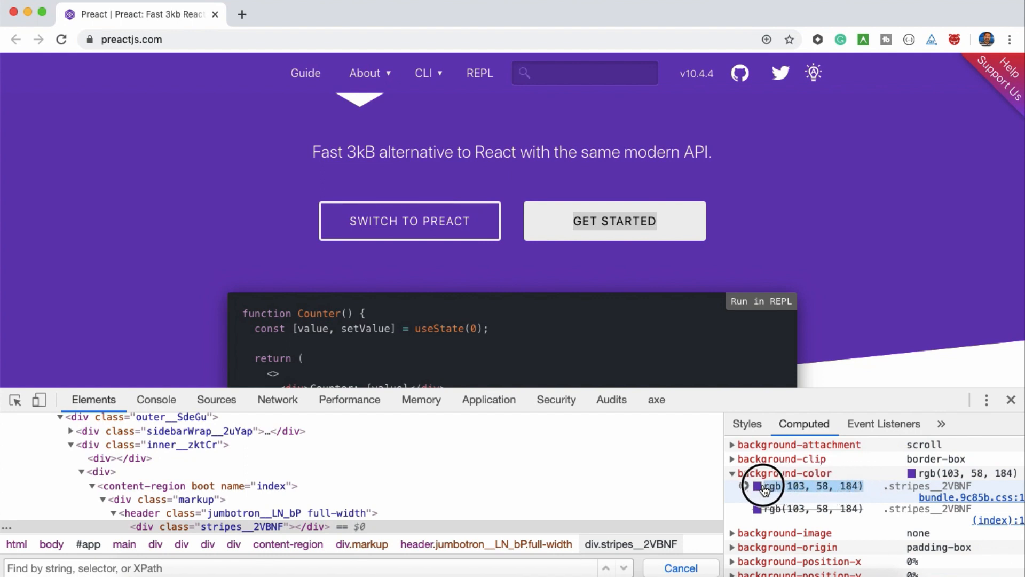
left_click(746, 423)
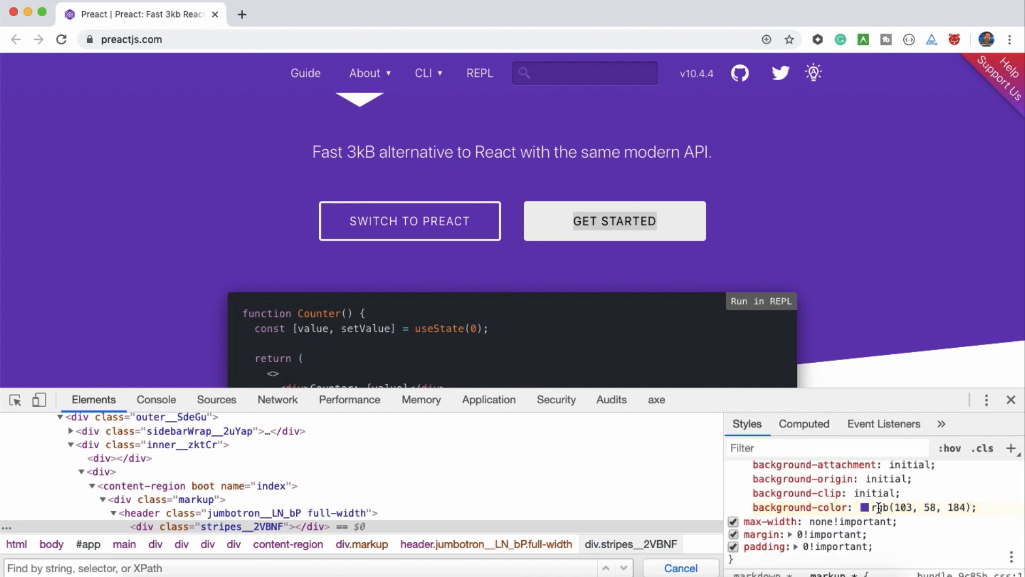
Copy the rgb(103, 58, 184) value and rerun so the 16px and background-color assertions both pass.
double_click(954, 508)
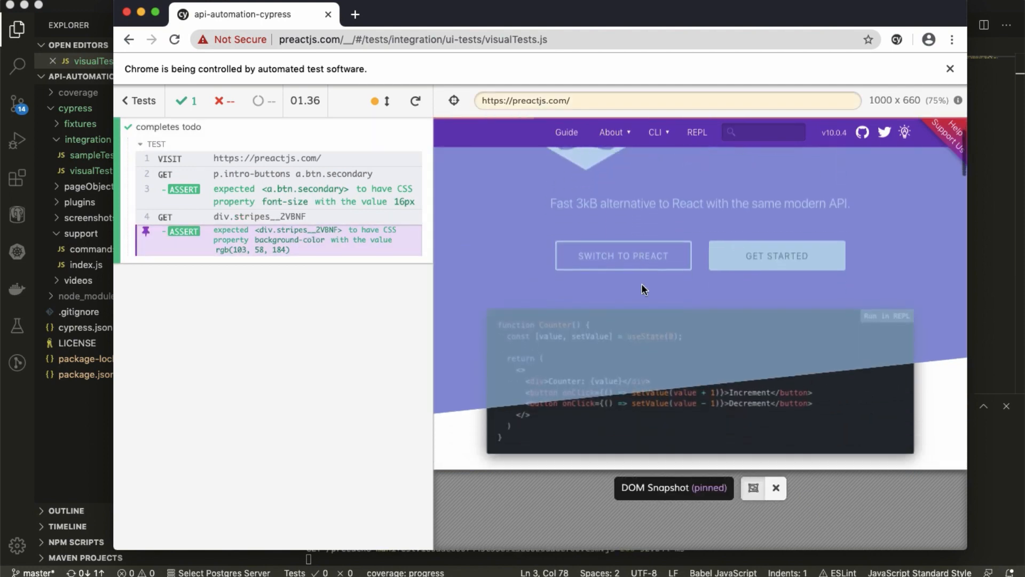
scroll("down", 3)
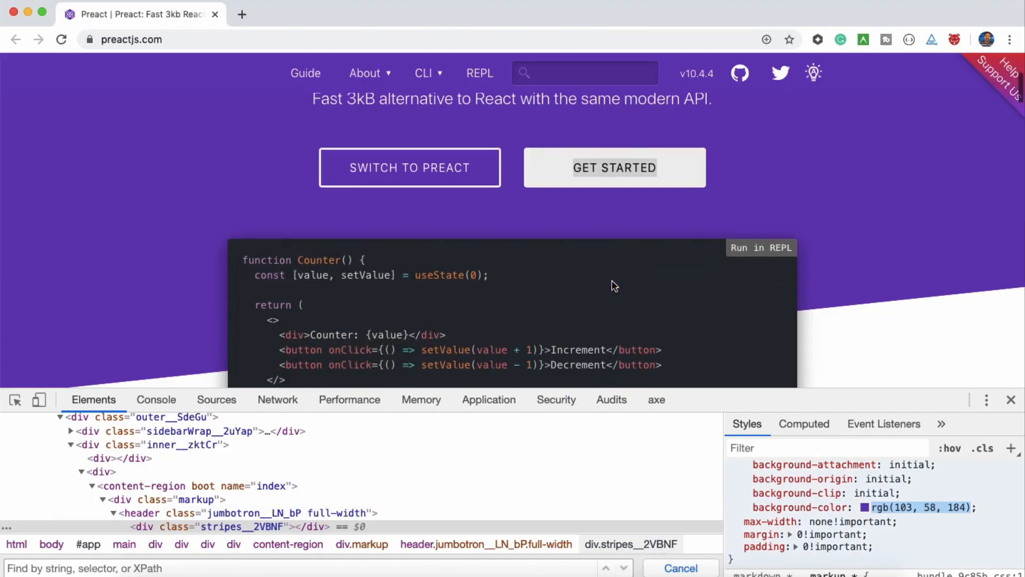
Inspect the 'sponsored by:' link and expand text-decoration-color to trace its rgb(103, 58, 184) sources.
scroll("down", 3)
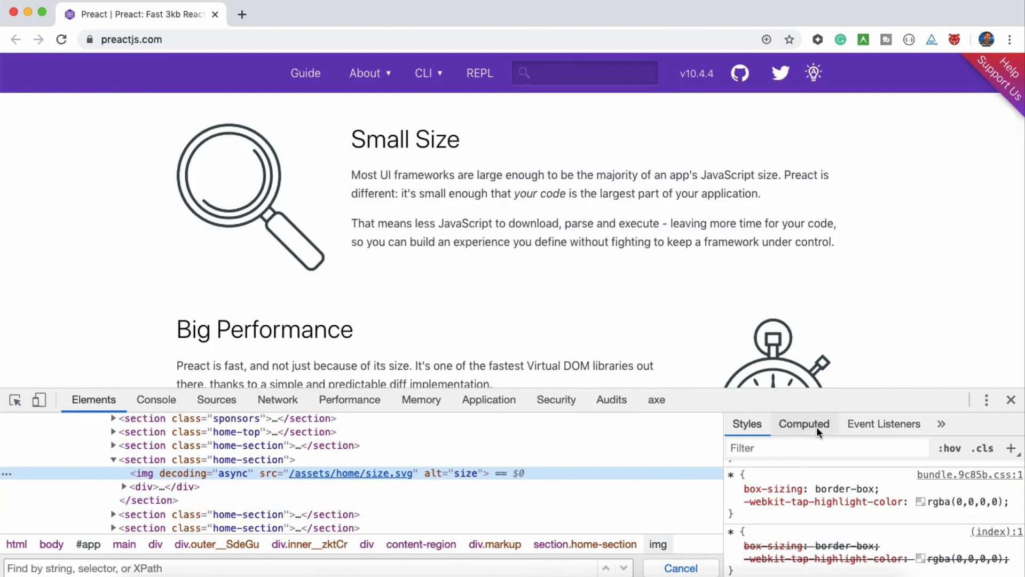
left_click(804, 423)
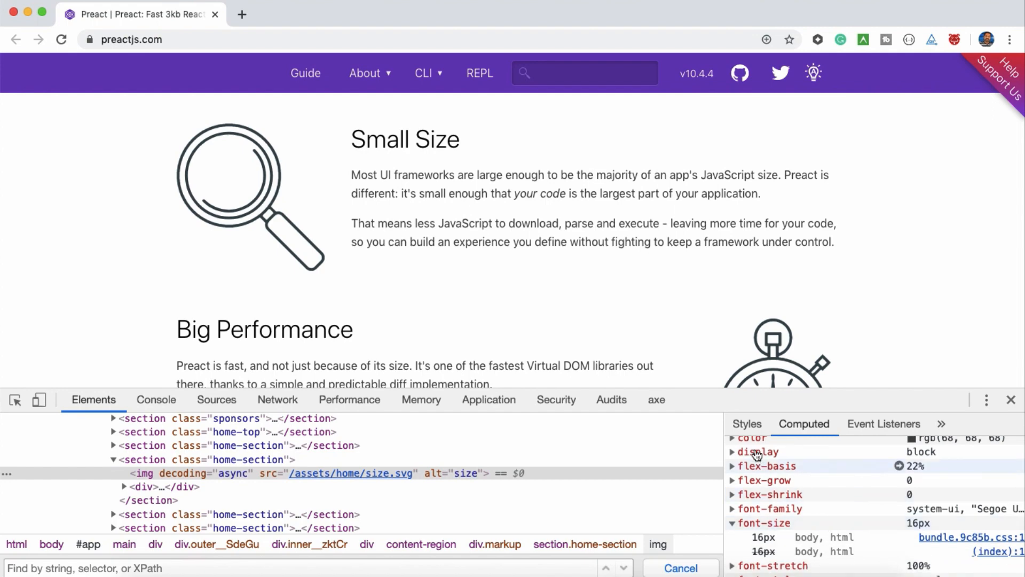
scroll("down", 3)
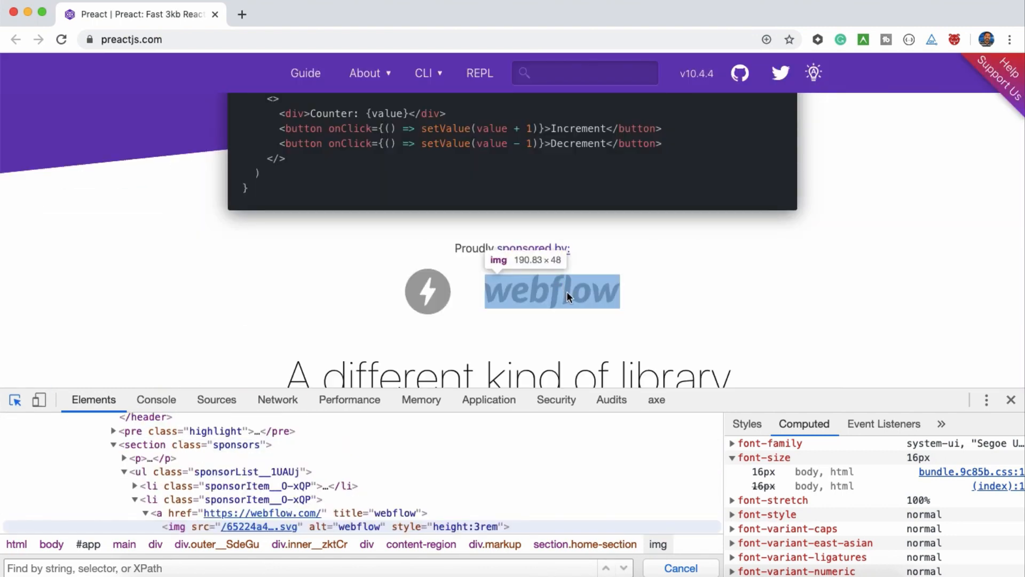
left_click(531, 248)
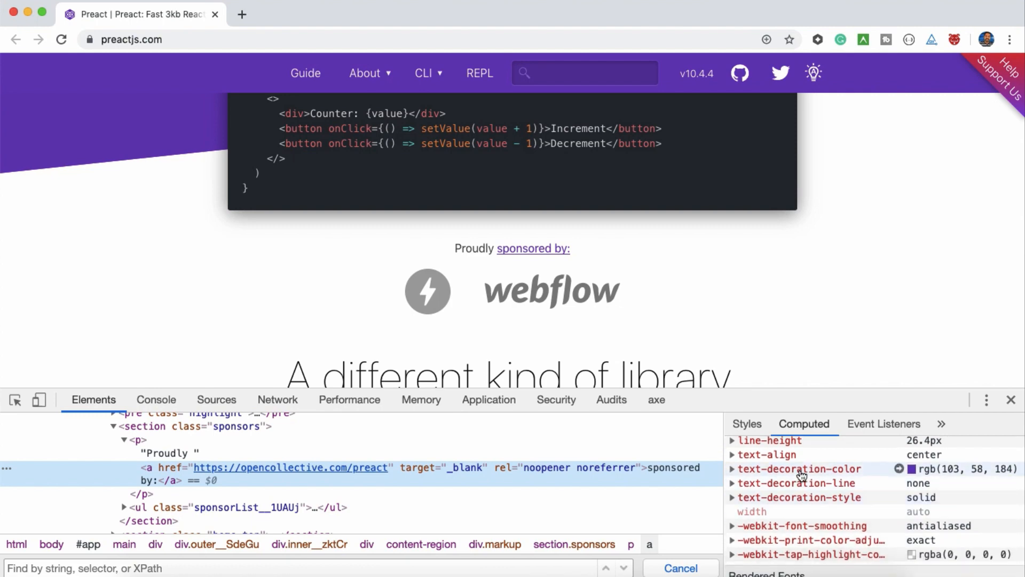
mouse_move(820, 486)
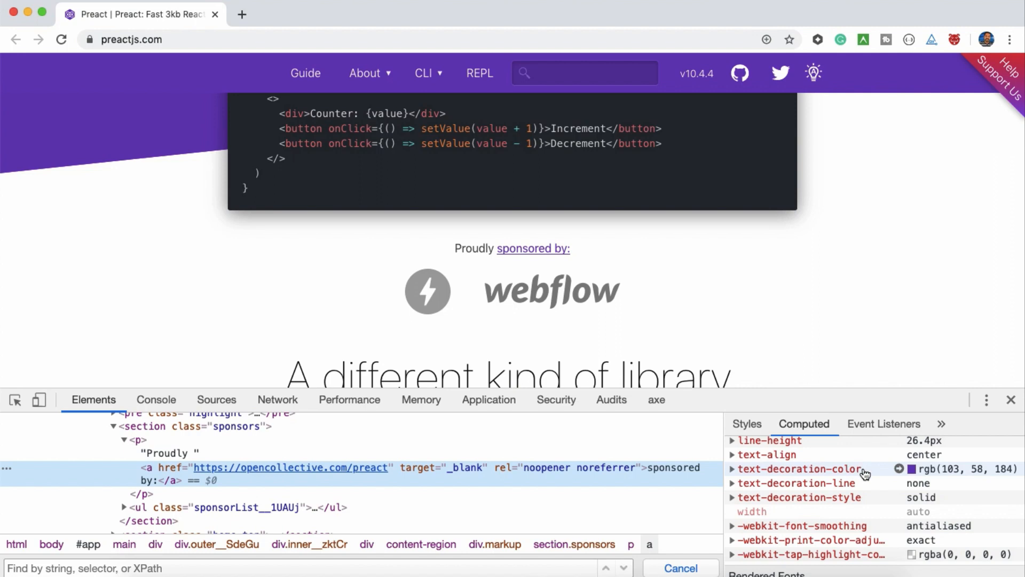
left_click(731, 469)
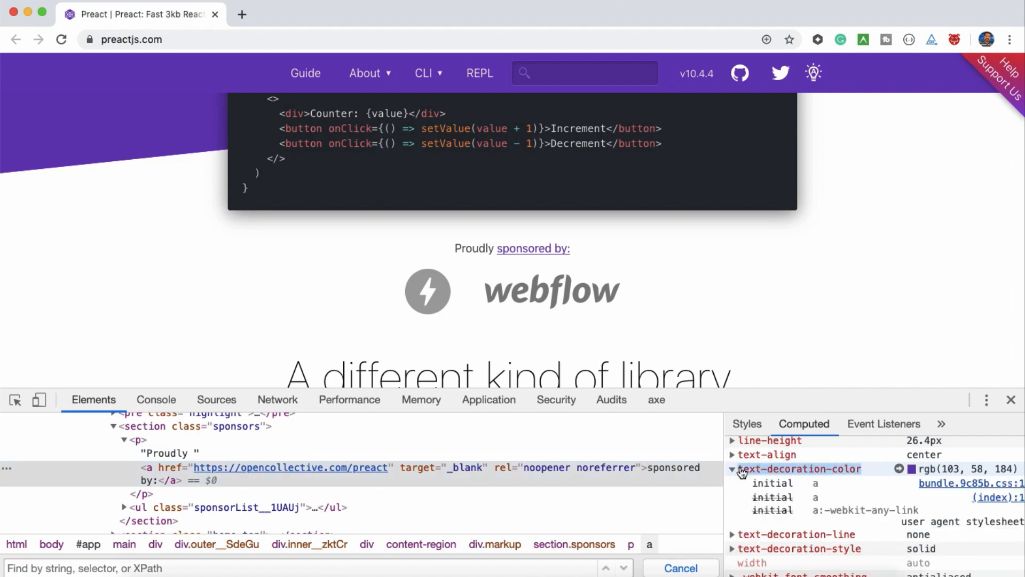
scroll("down", 3)
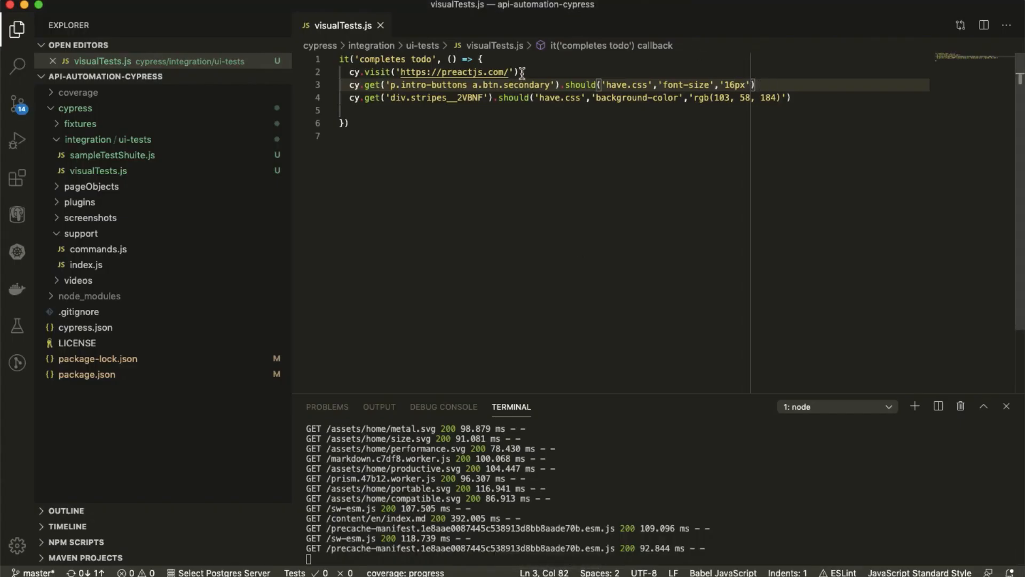
Separate the visit and the two CSS assertions with blank lines, then reach the File menu near Auto Save.
key("Enter")
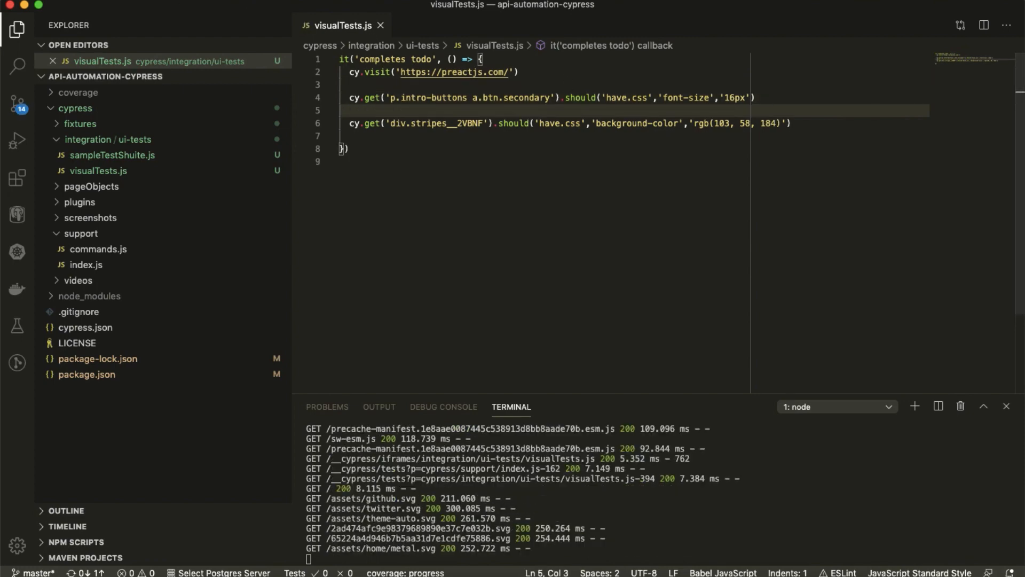
right_click(350, 110)
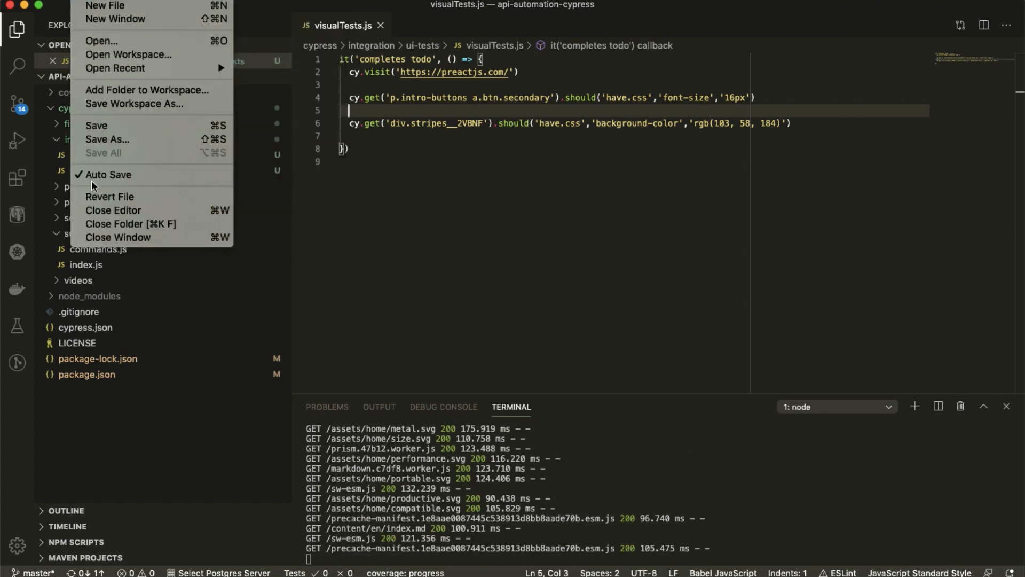
left_click(661, 164)
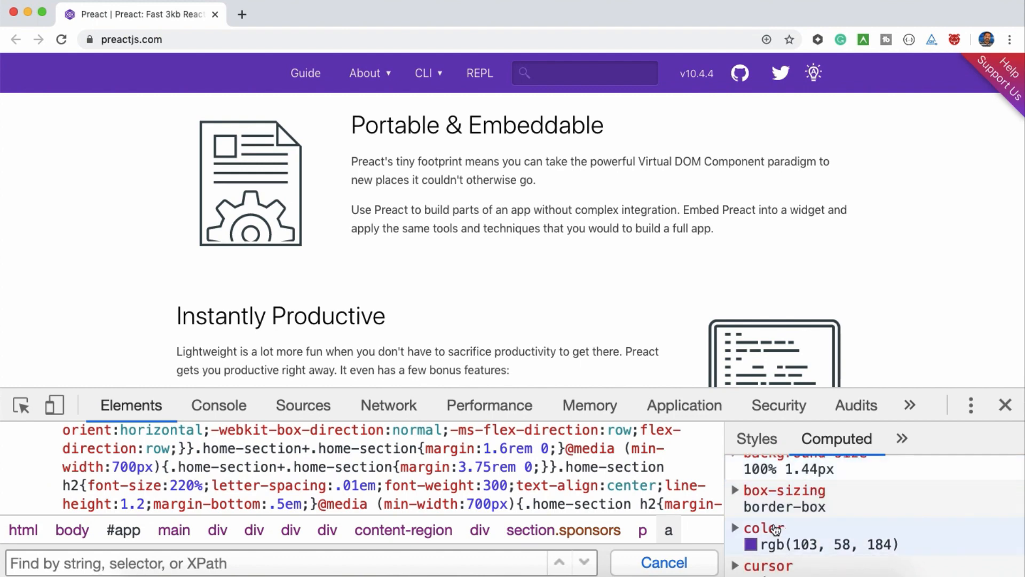
scroll("down", 3)
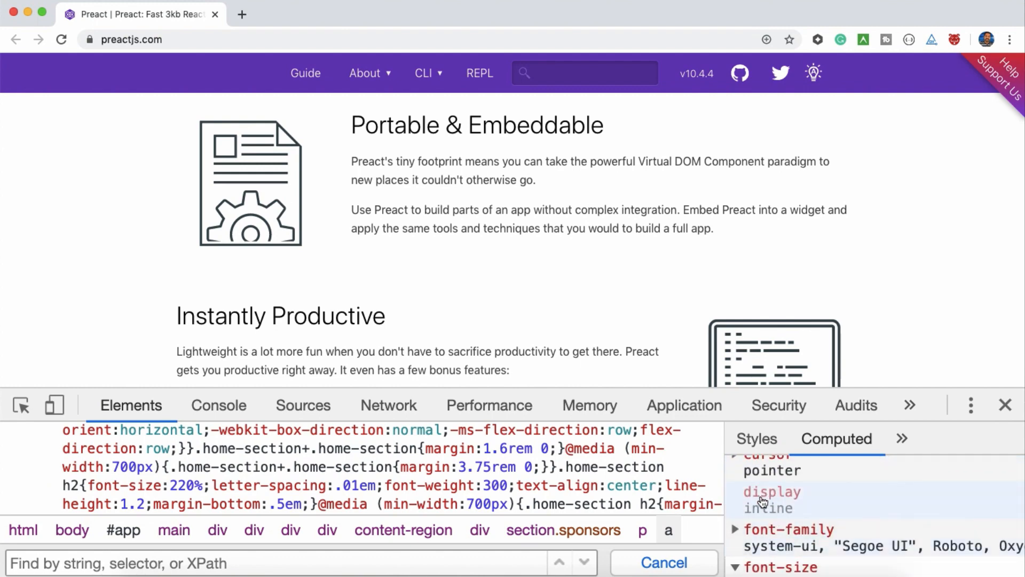
scroll("down", 3)
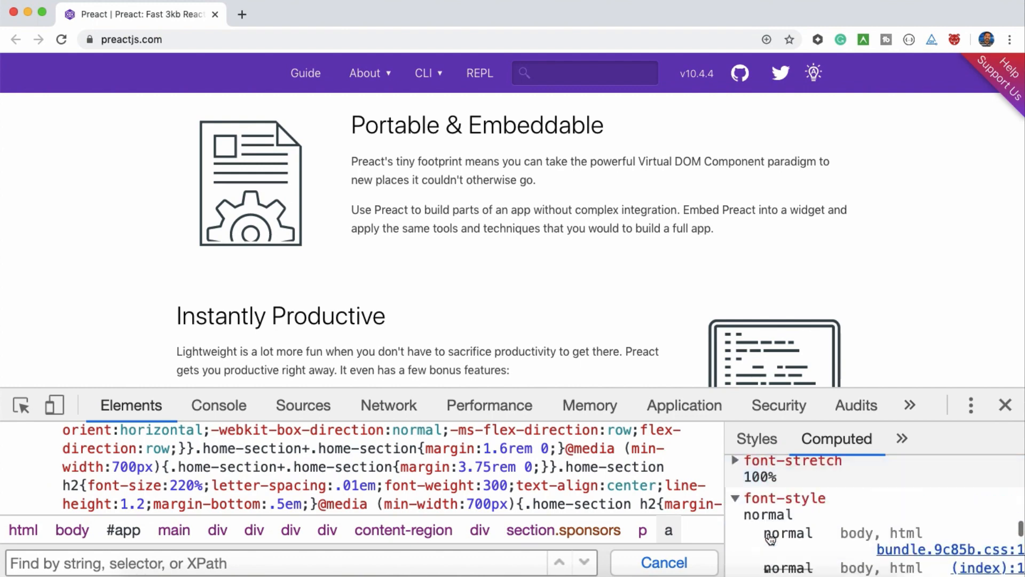
scroll("down", 3)
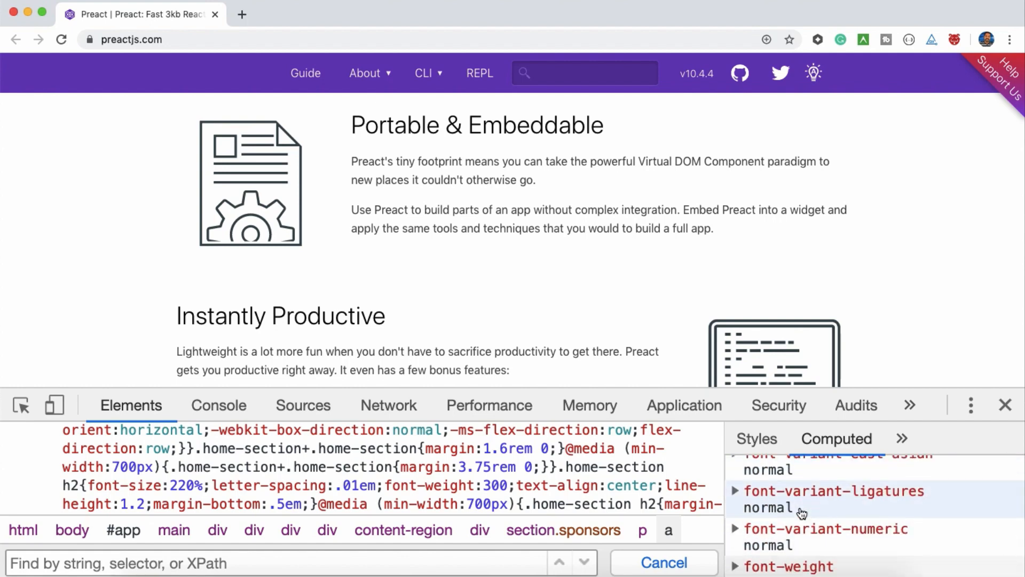
scroll("down", 3)
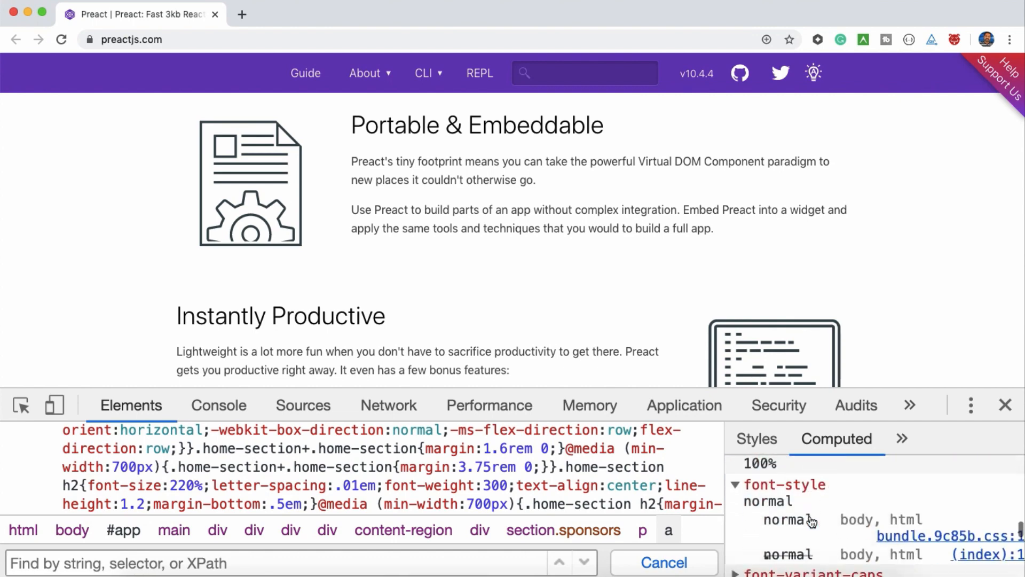
scroll("down", 3)
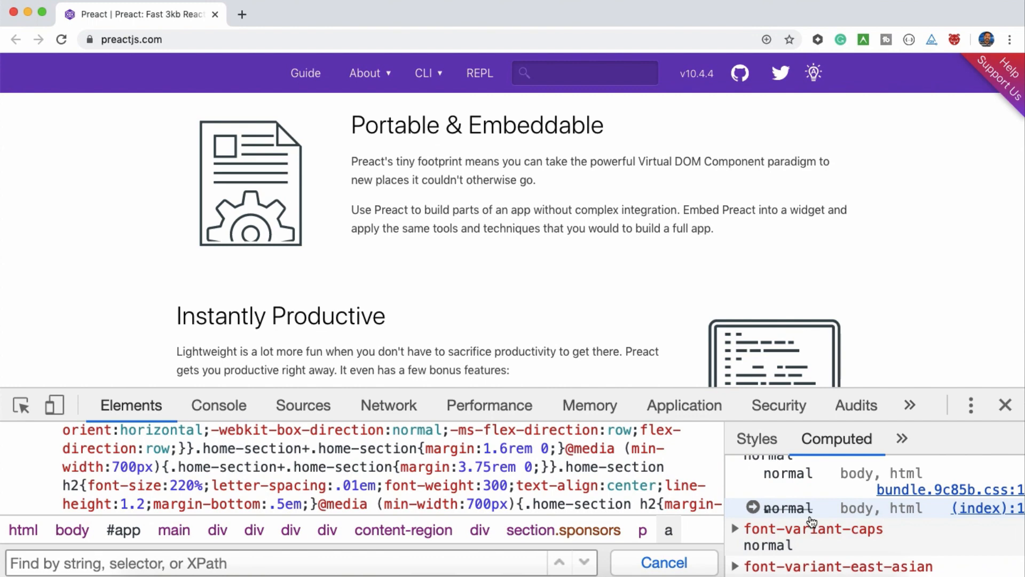